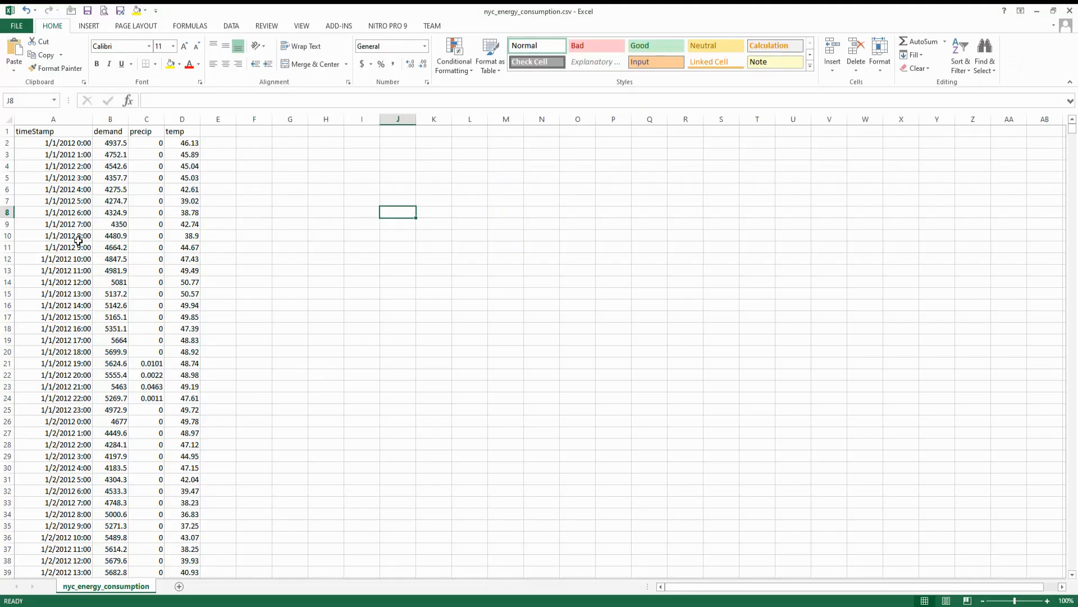
{"action": "mouse_move", "coordinate": [638, 330]}
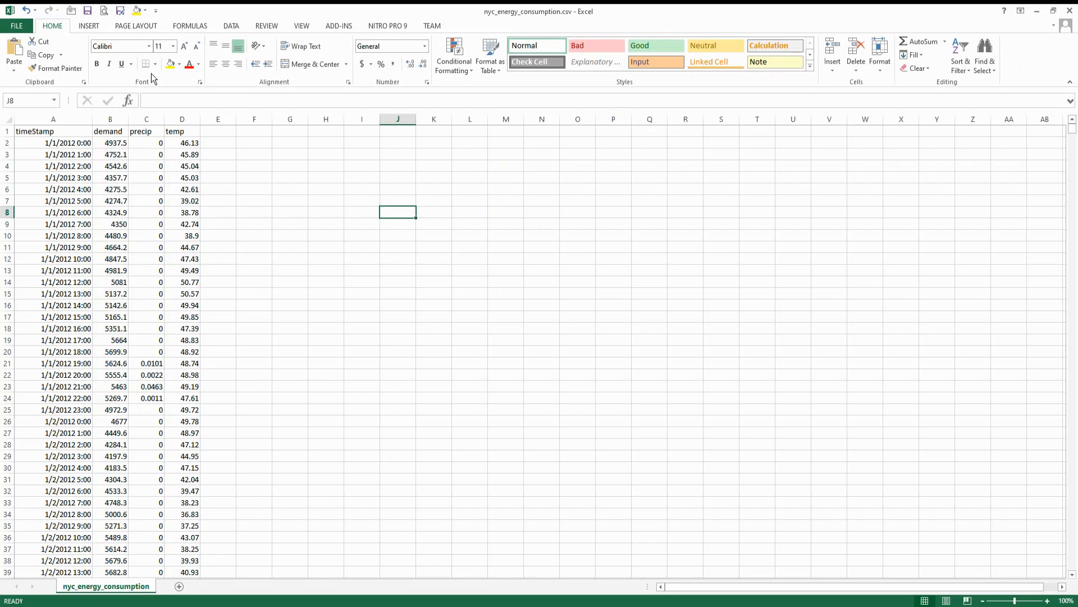
{"action": "mouse_move", "coordinate": [596, 25]}
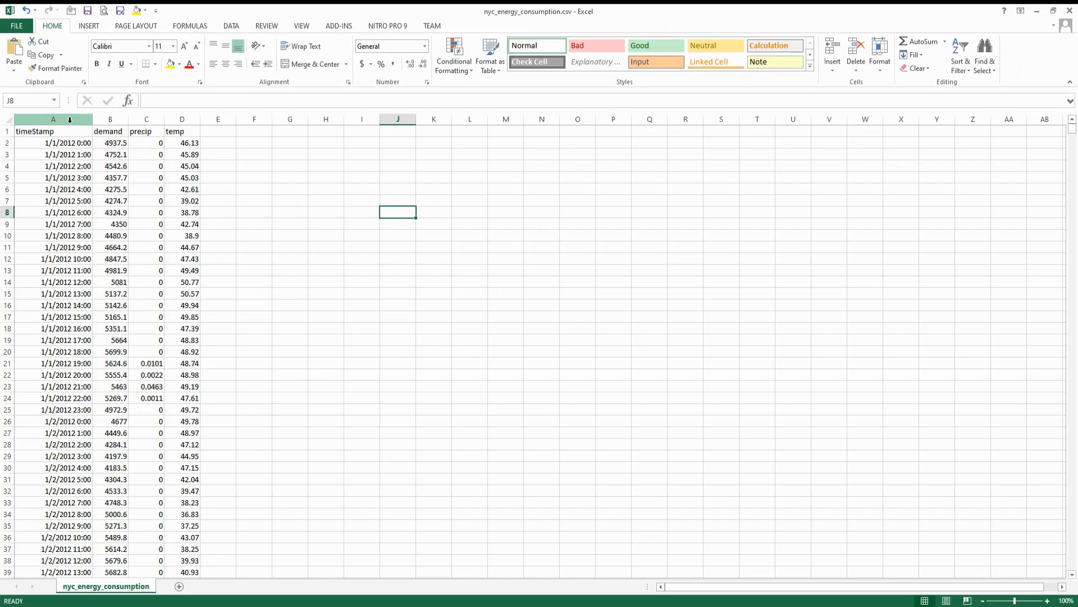
Preview the Time Stamp, Temp, Demand and Precip columns, then load nyc_energy_consumption.csv.
{"action": "left_click", "coordinate": [53, 119]}
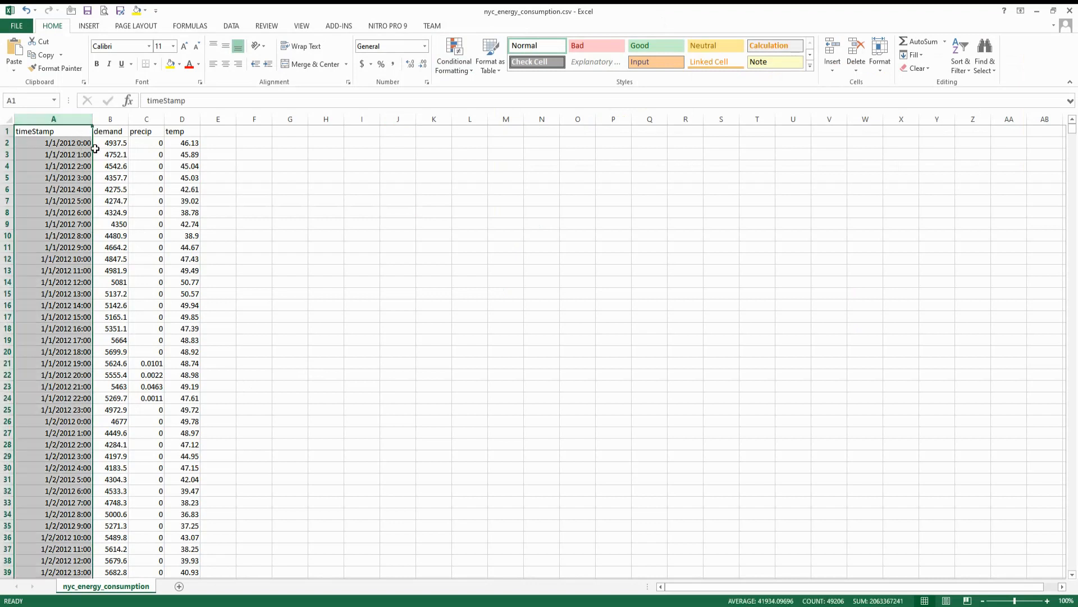
{"action": "left_click", "coordinate": [109, 131]}
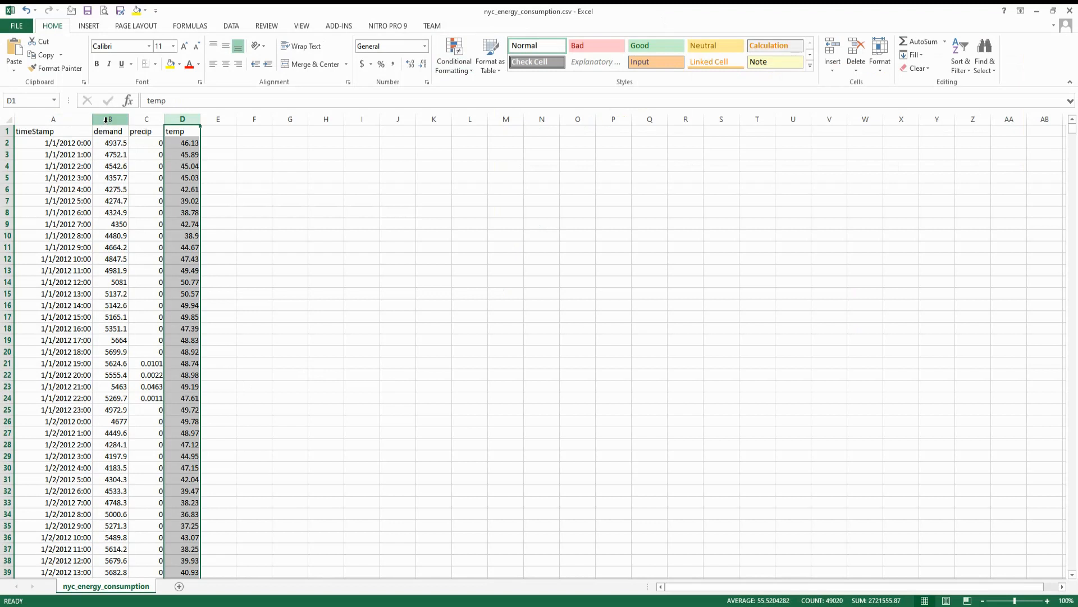
{"action": "left_click", "coordinate": [108, 131]}
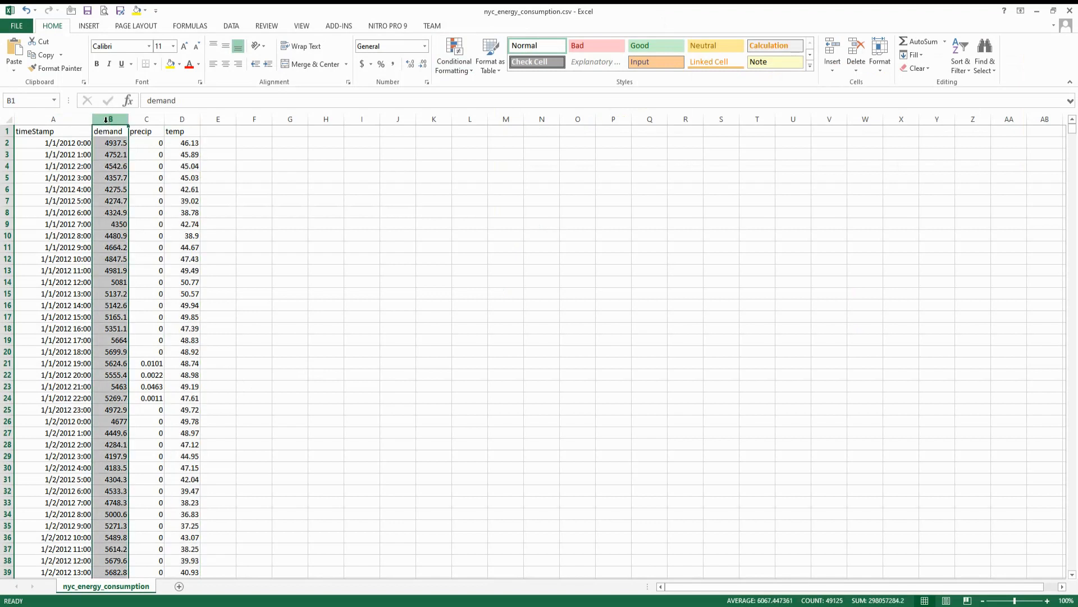
{"action": "left_click", "coordinate": [146, 119]}
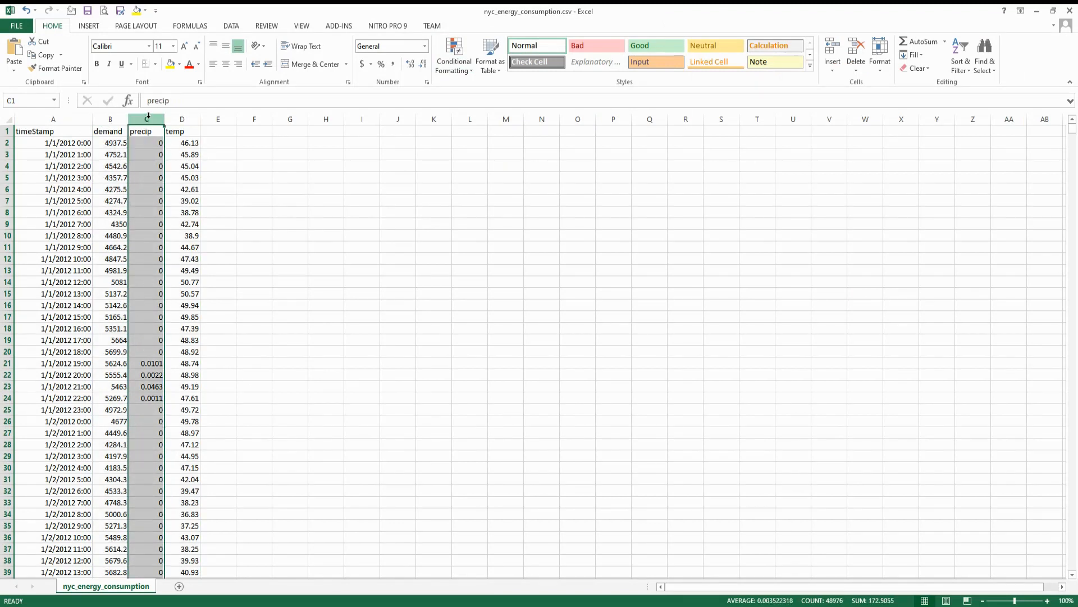
{"action": "left_click", "coordinate": [182, 119]}
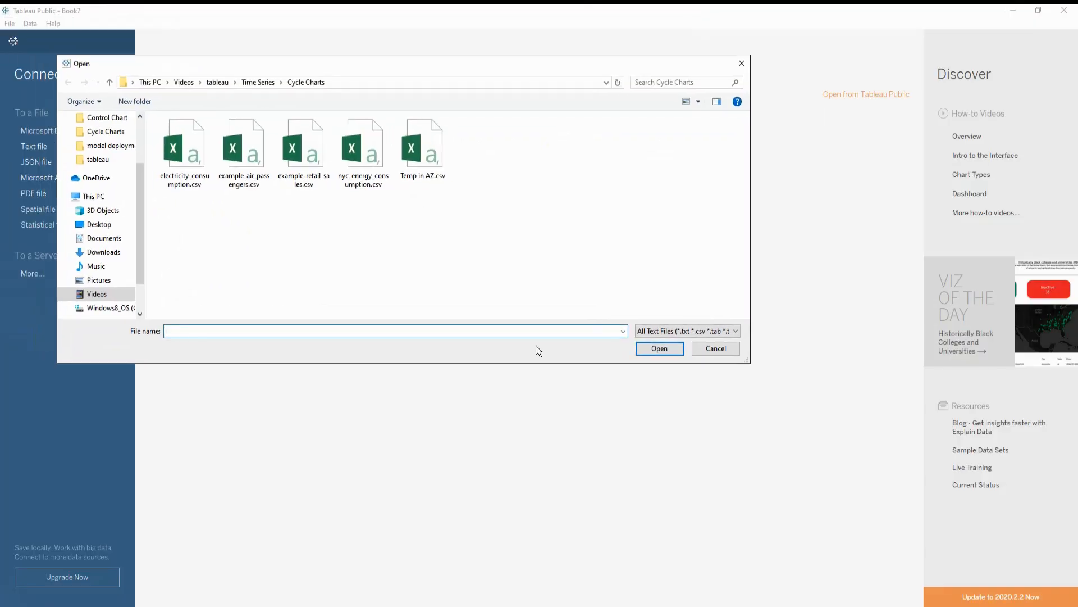
{"action": "left_click", "coordinate": [363, 143]}
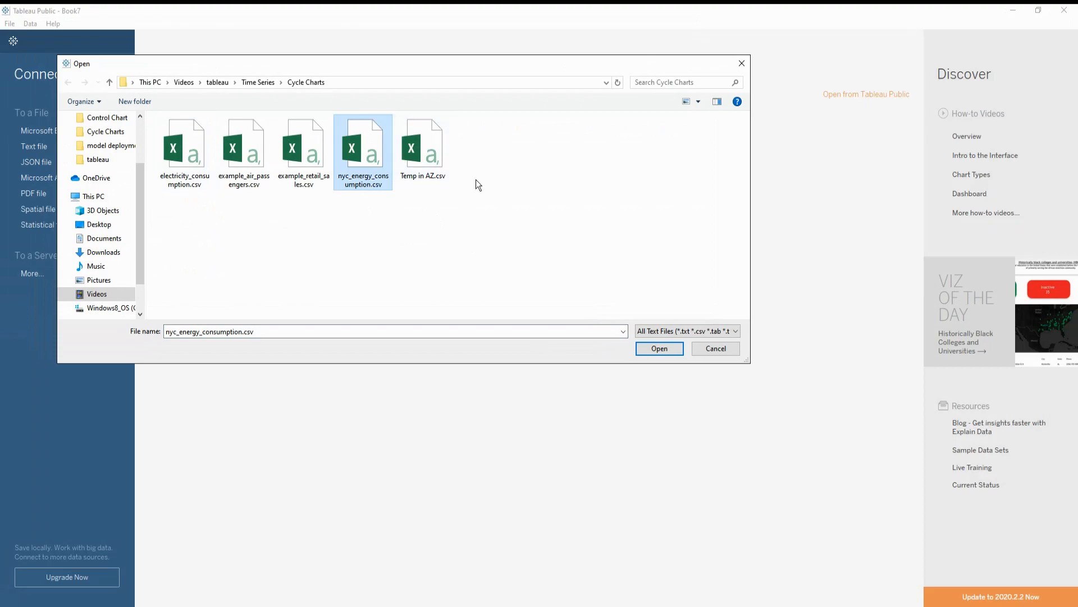
{"action": "left_click", "coordinate": [660, 348]}
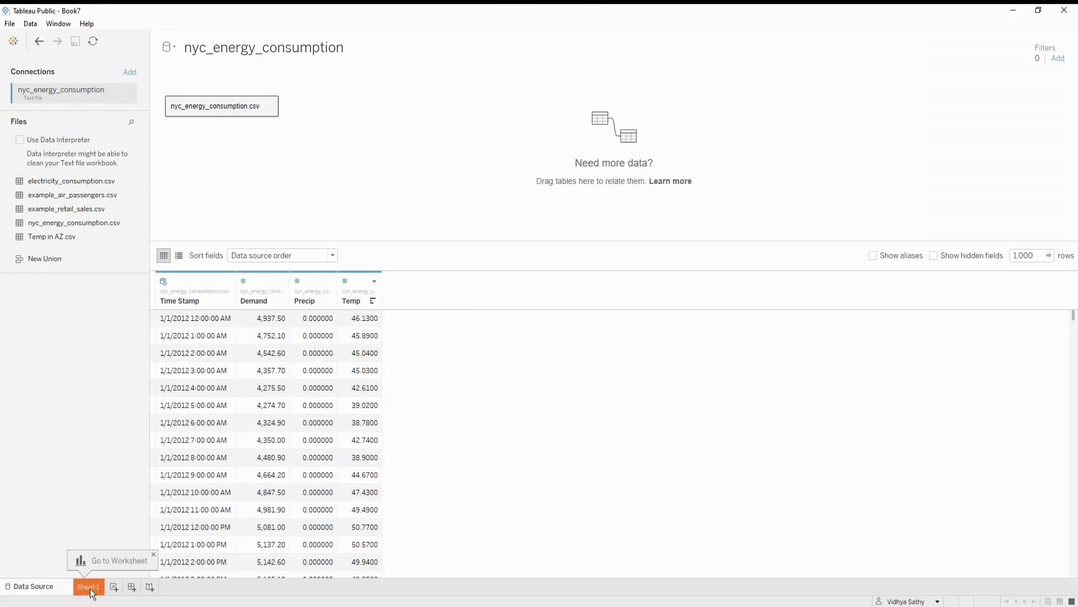
On Sheet 1, plot AVG(Temp) against YEAR(Time Stamp) as a 2012–2017 line chart.
{"action": "left_click", "coordinate": [88, 586]}
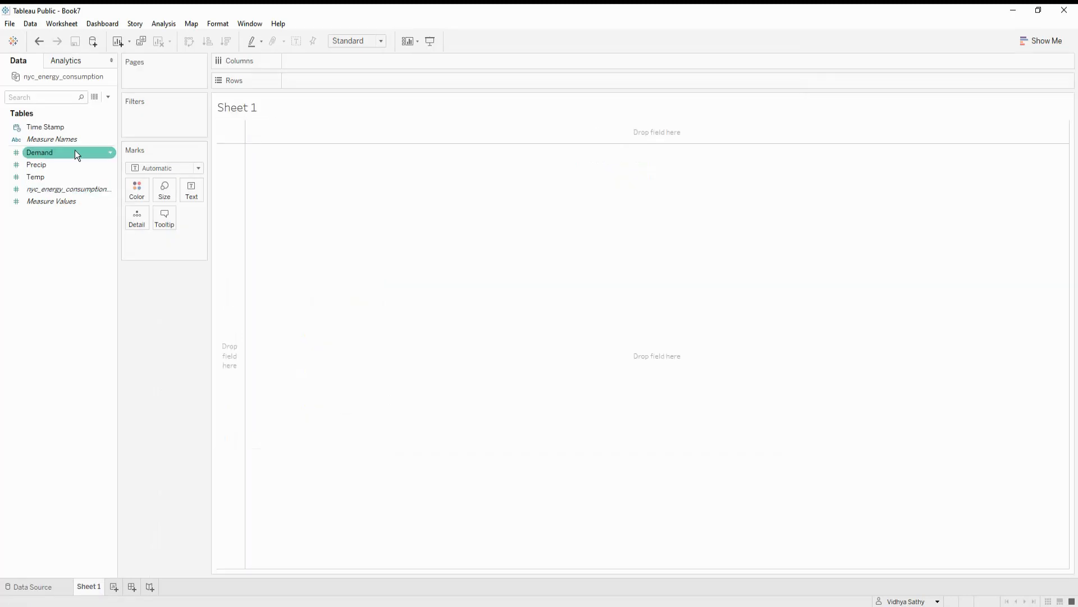
{"action": "left_click", "coordinate": [45, 126]}
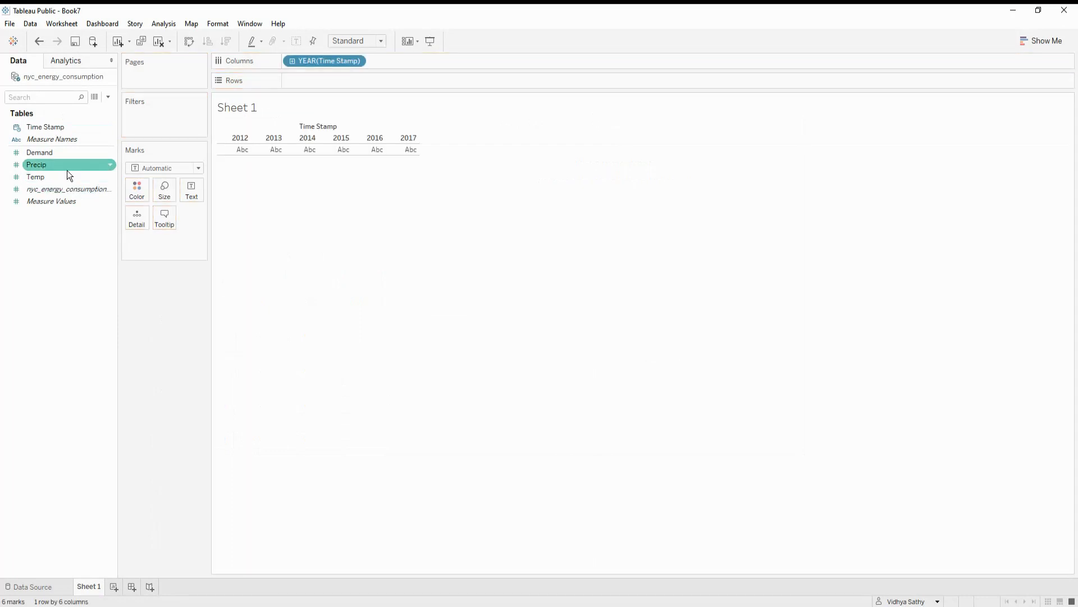
{"action": "left_click", "coordinate": [39, 152]}
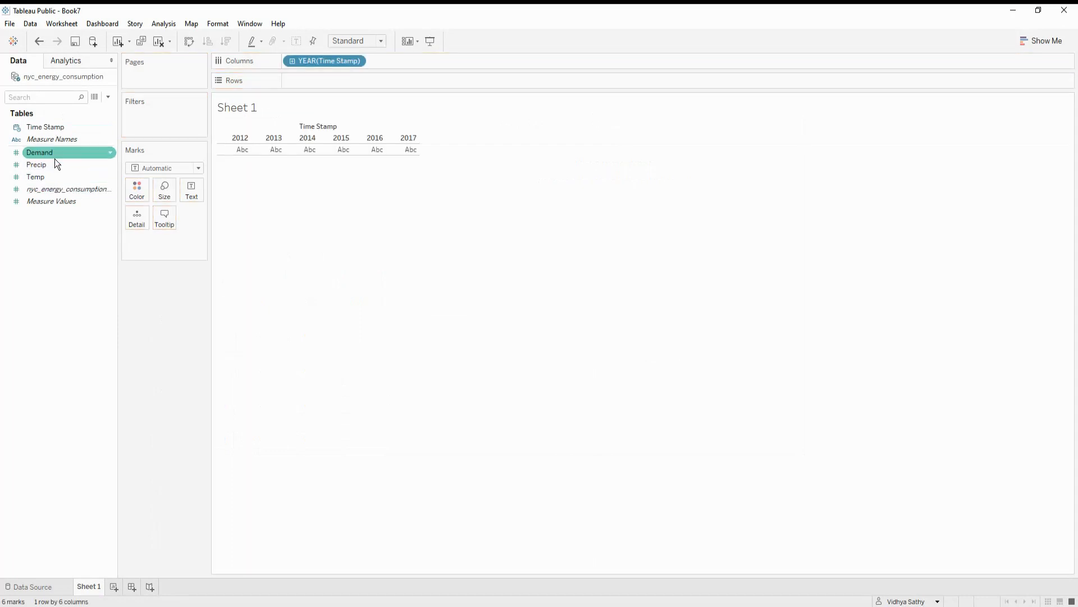
{"action": "left_click_drag", "start_coordinate": [35, 177], "coordinate": [342, 81]}
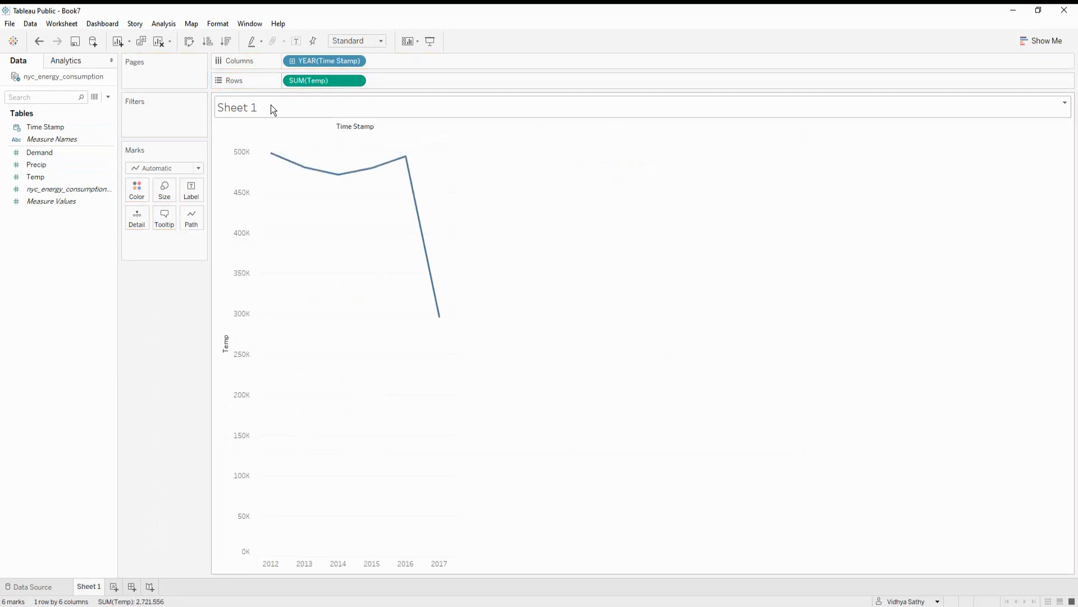
{"action": "left_click", "coordinate": [360, 81]}
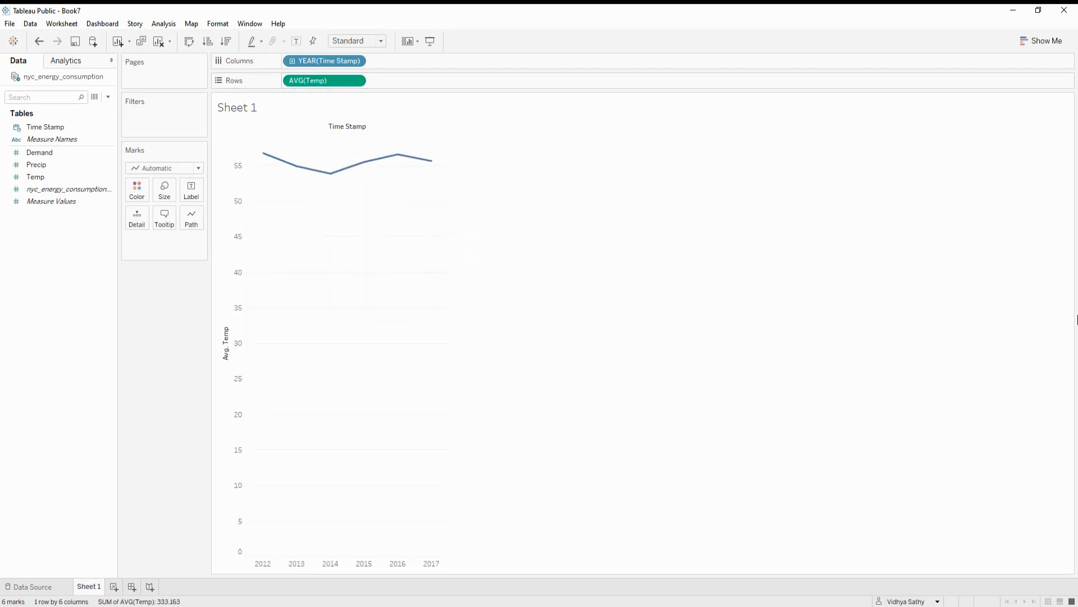
{"action": "mouse_move", "coordinate": [958, 240]}
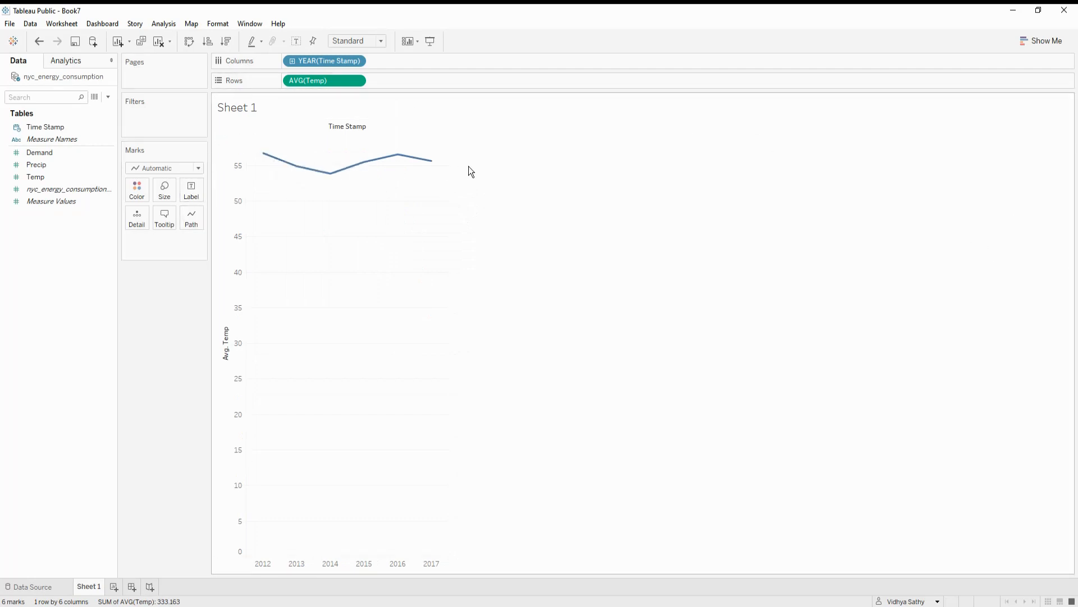
Add Demand to Rows and change its aggregation from Sum to Average.
{"action": "left_click", "coordinate": [39, 153]}
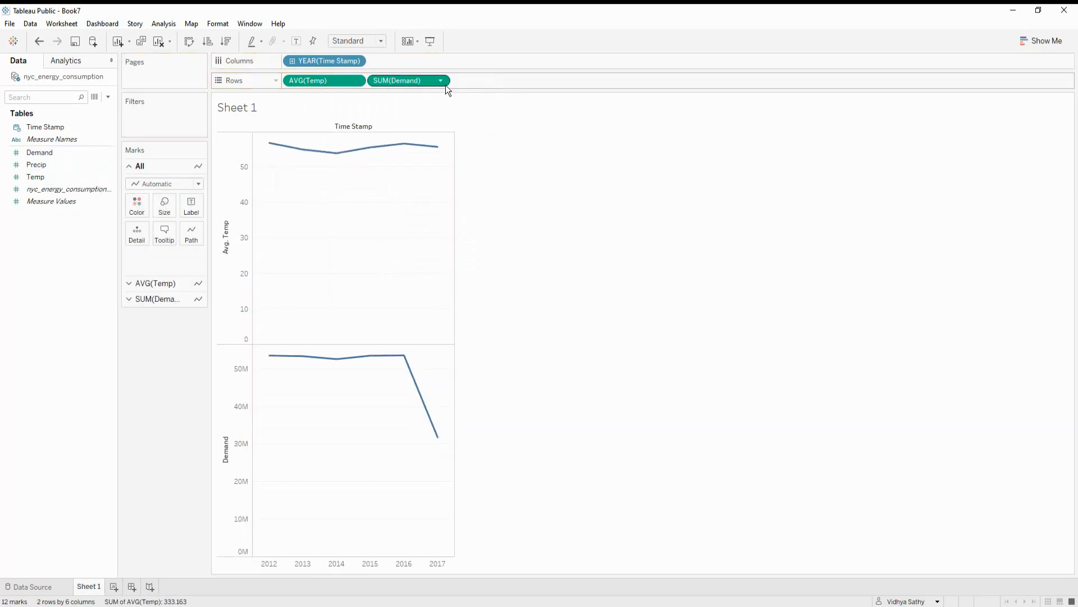
{"action": "left_click", "coordinate": [439, 80]}
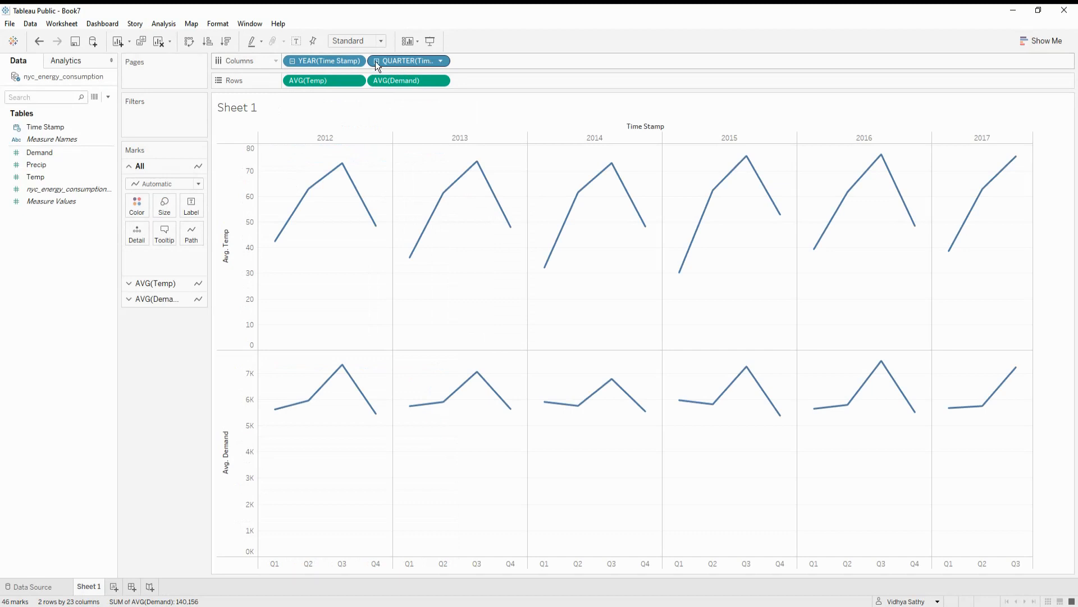
{"action": "left_click", "coordinate": [441, 61]}
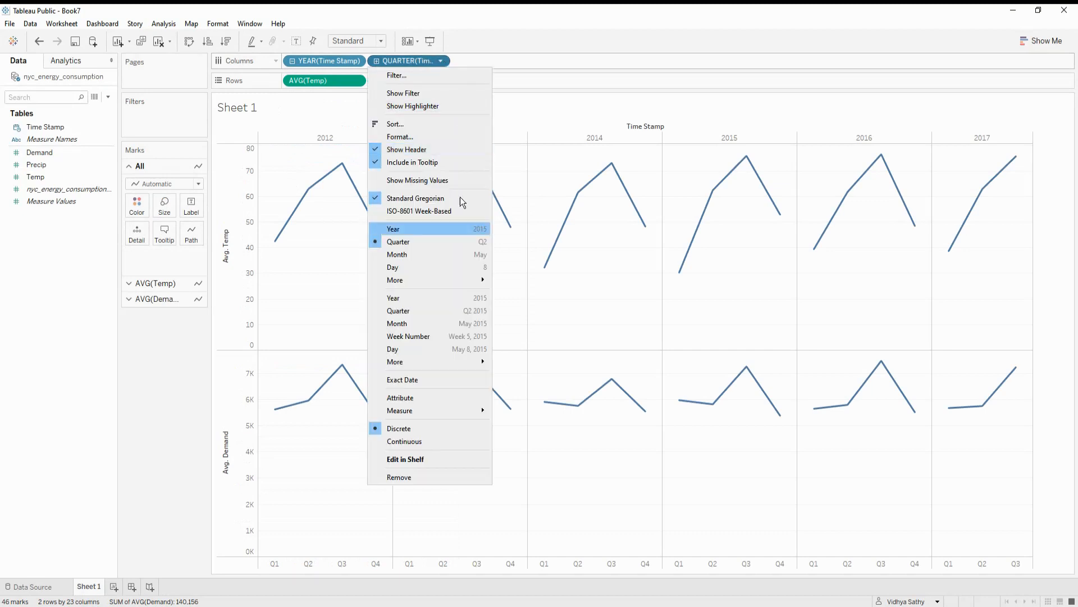
{"action": "mouse_move", "coordinate": [469, 264]}
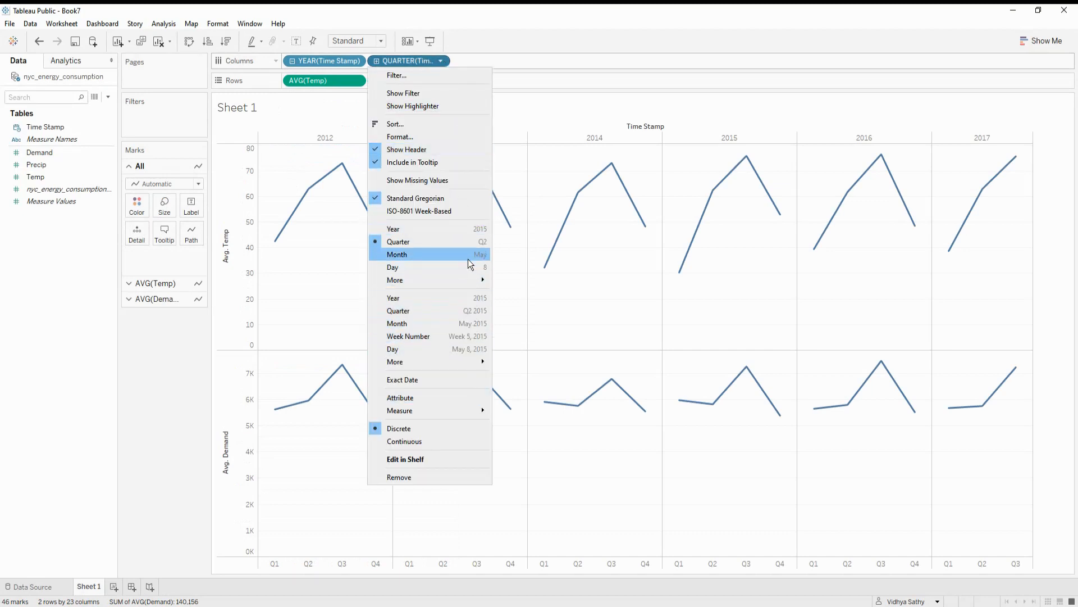
{"action": "left_click", "coordinate": [397, 254]}
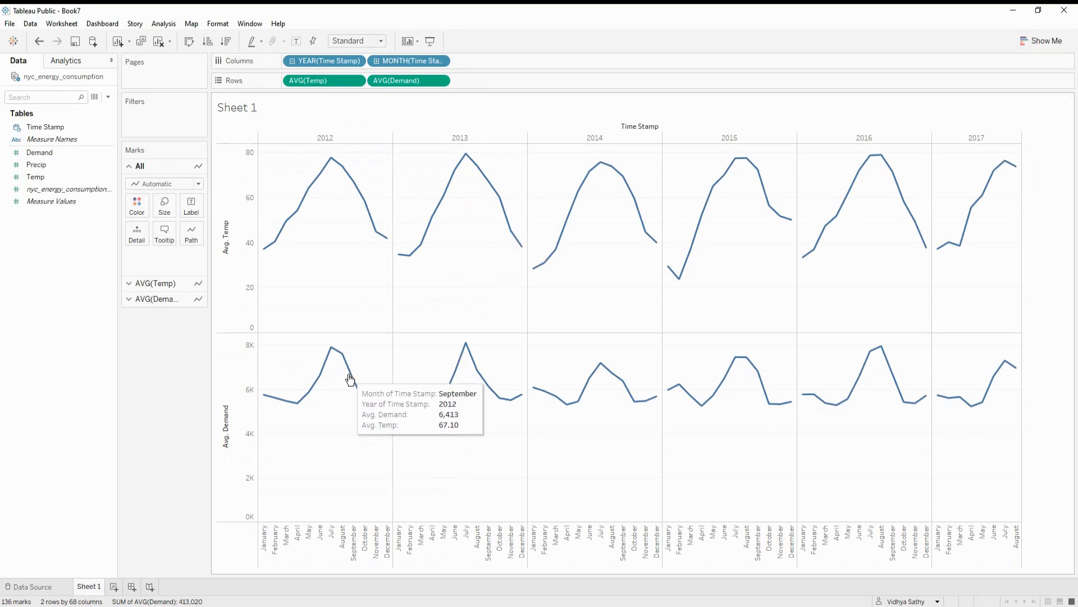
{"action": "mouse_move", "coordinate": [338, 350]}
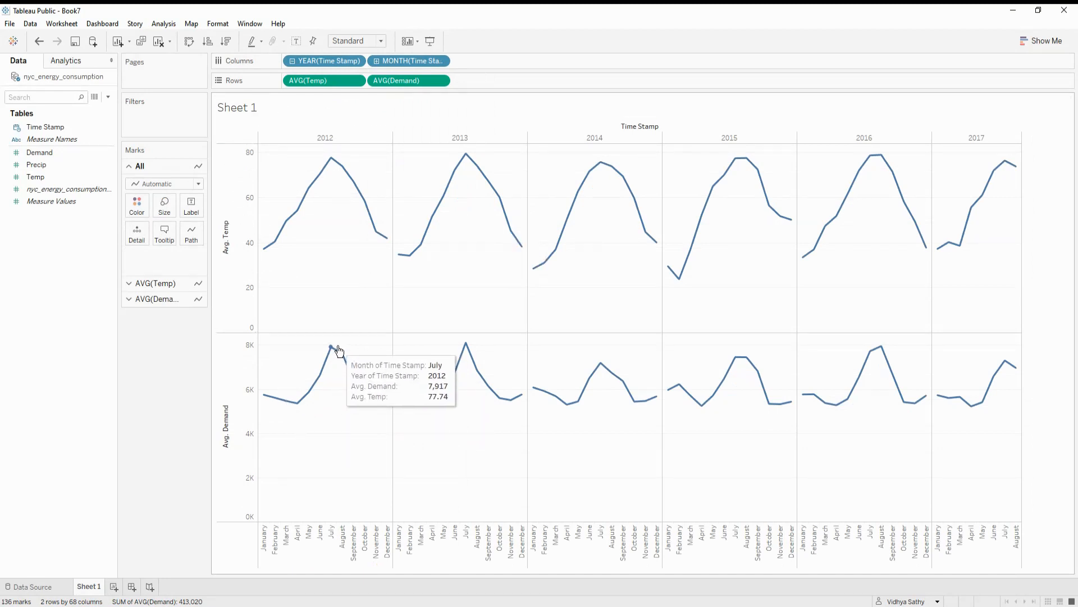
{"action": "mouse_move", "coordinate": [313, 157]}
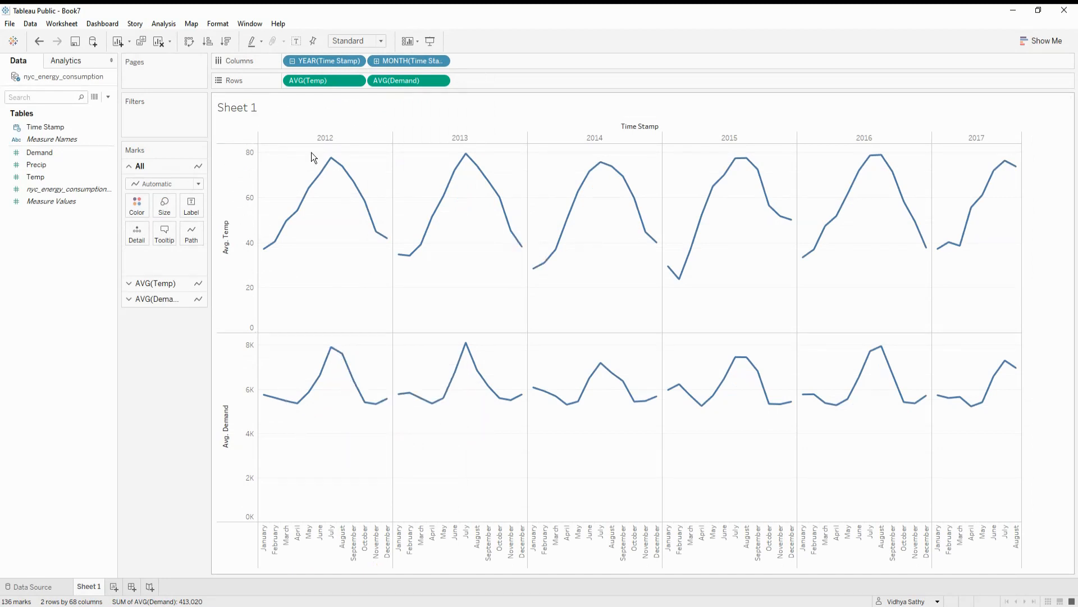
{"action": "mouse_move", "coordinate": [346, 364]}
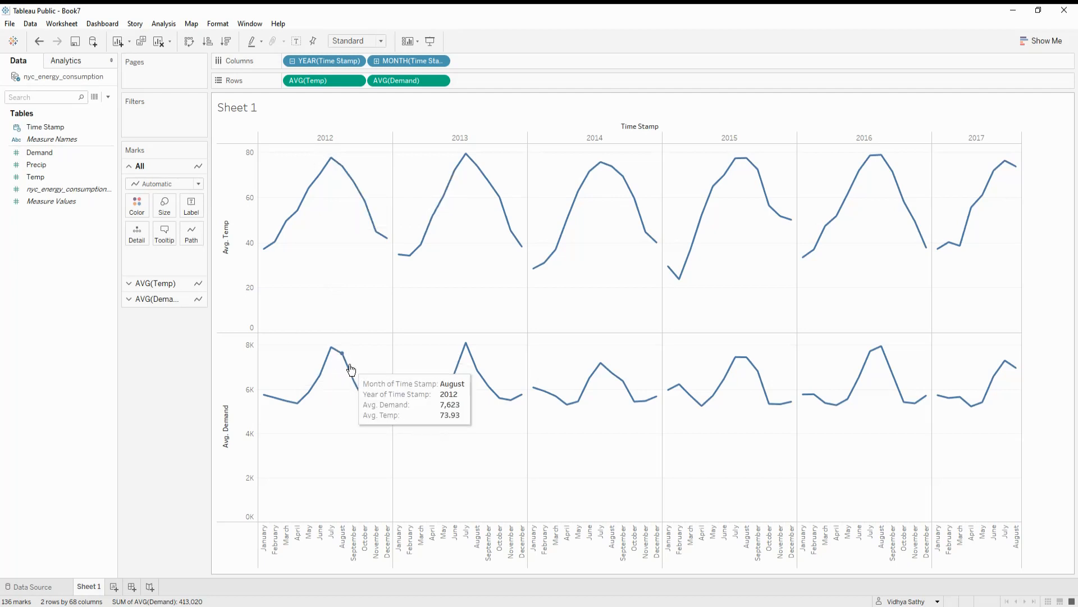
{"action": "mouse_move", "coordinate": [405, 200]}
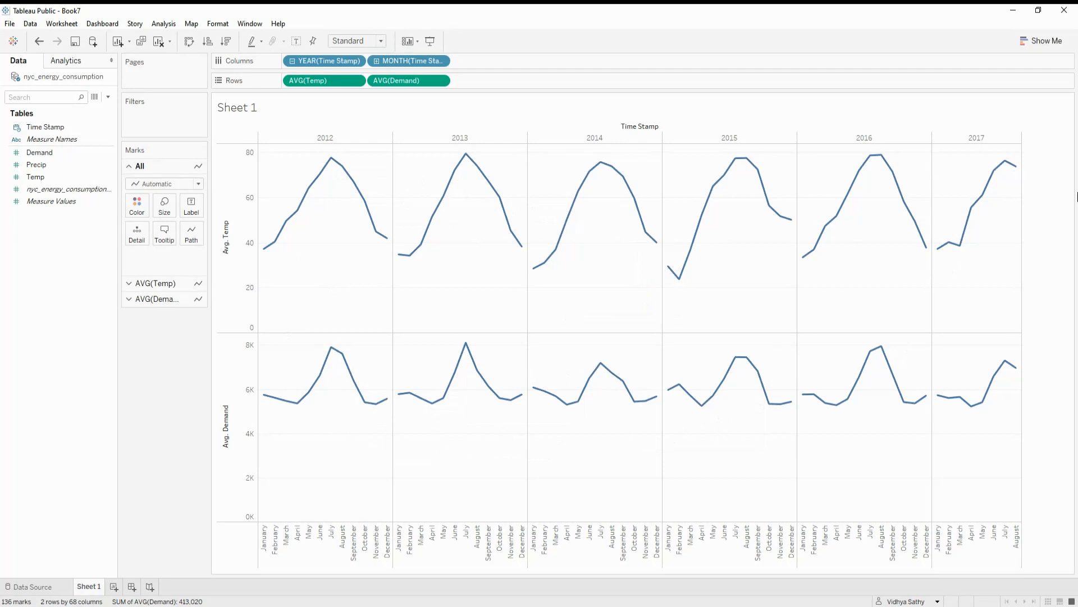
{"action": "mouse_move", "coordinate": [283, 7]}
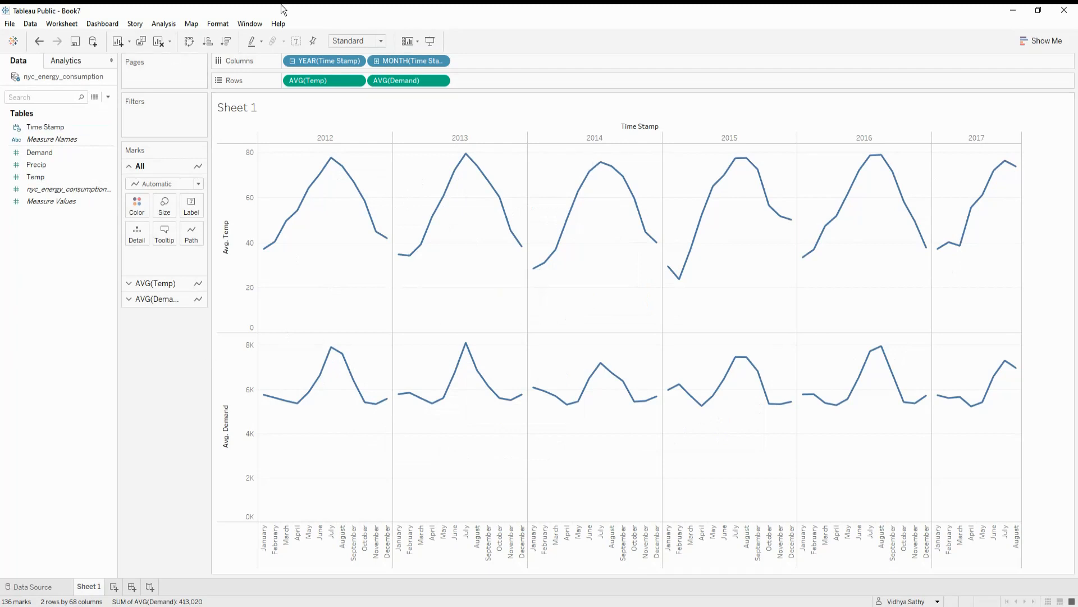
{"action": "mouse_move", "coordinate": [324, 61]}
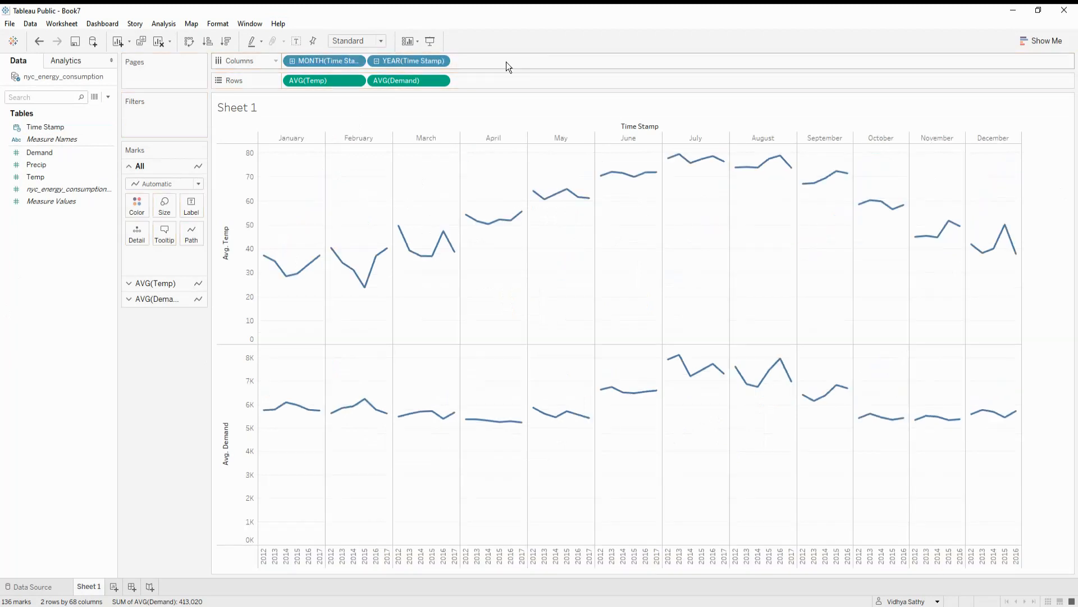
{"action": "mouse_move", "coordinate": [654, 430]}
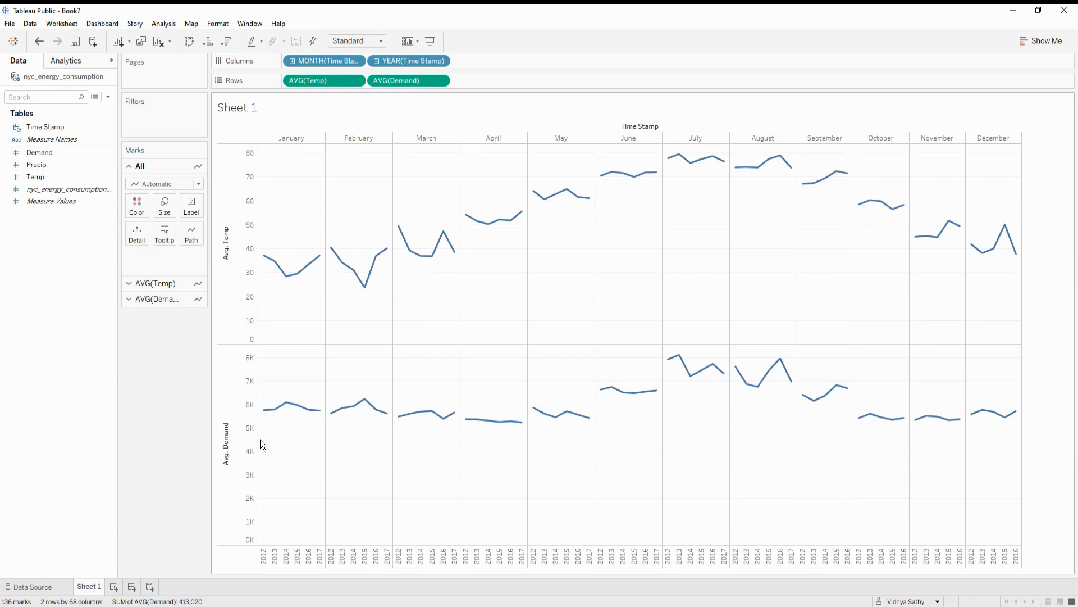
{"action": "mouse_move", "coordinate": [406, 257]}
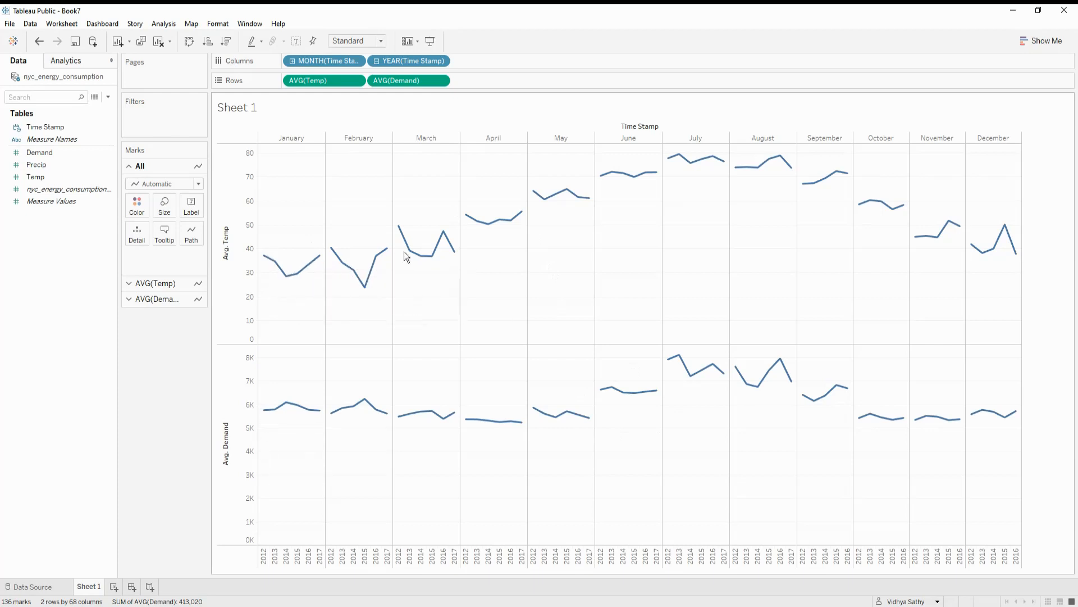
{"action": "mouse_move", "coordinate": [562, 436]}
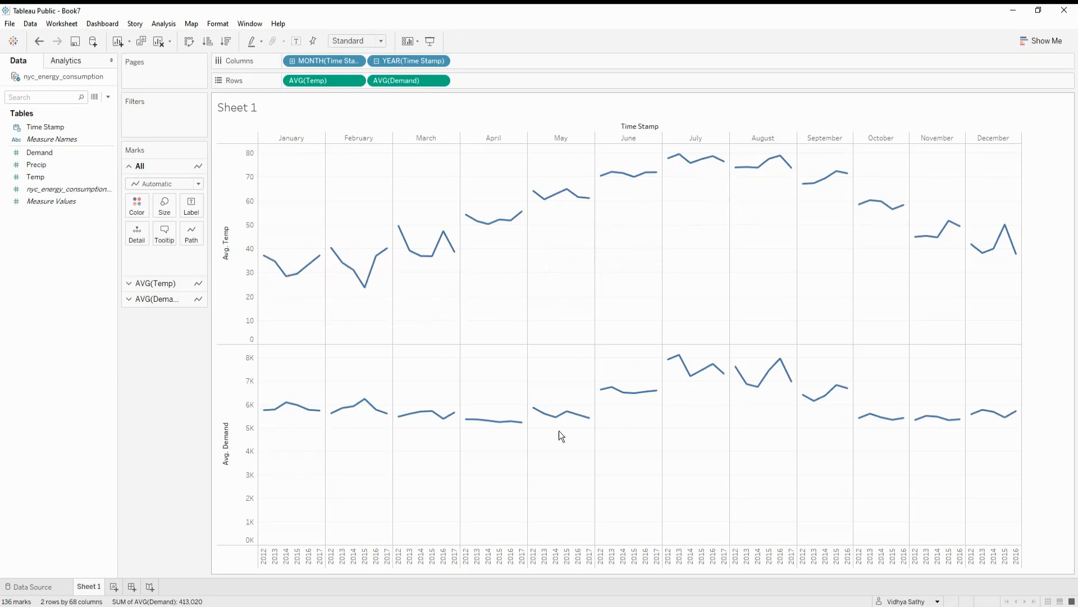
{"action": "mouse_move", "coordinate": [877, 402]}
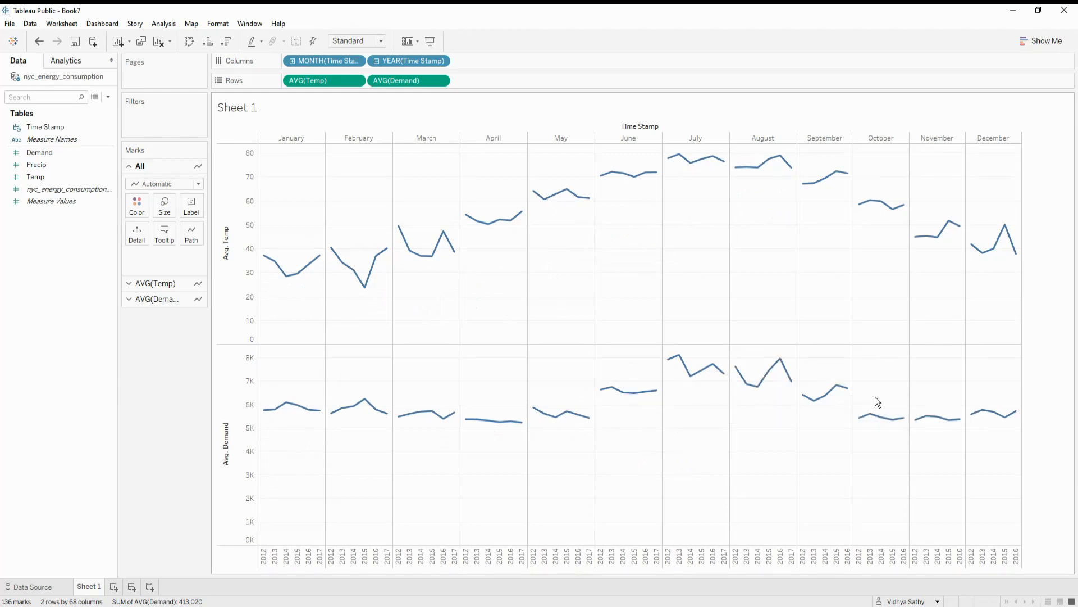
{"action": "mouse_move", "coordinate": [539, 234]}
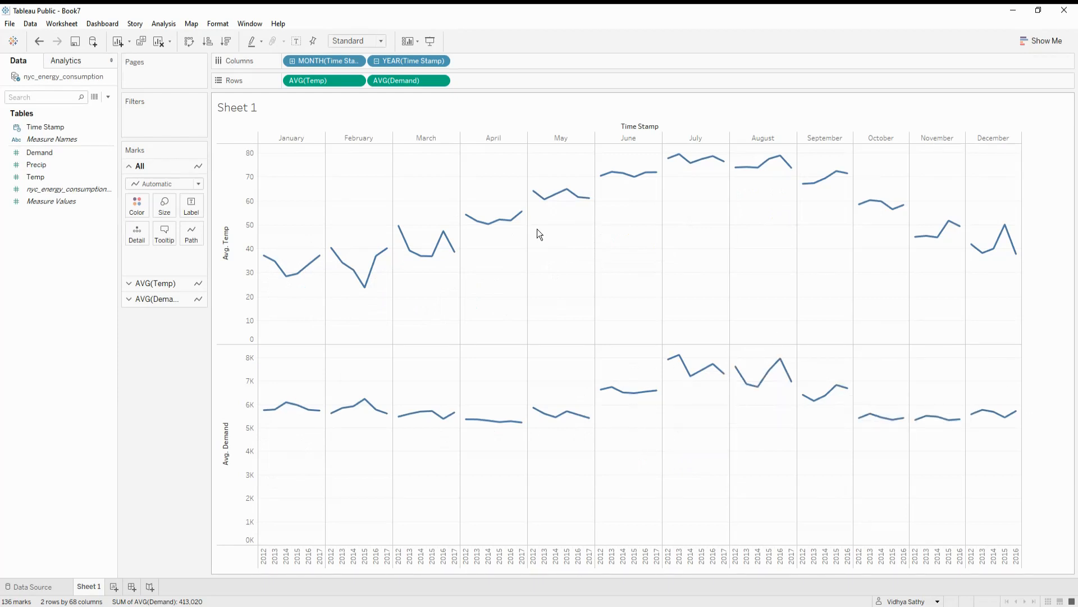
{"action": "mouse_move", "coordinate": [701, 163]}
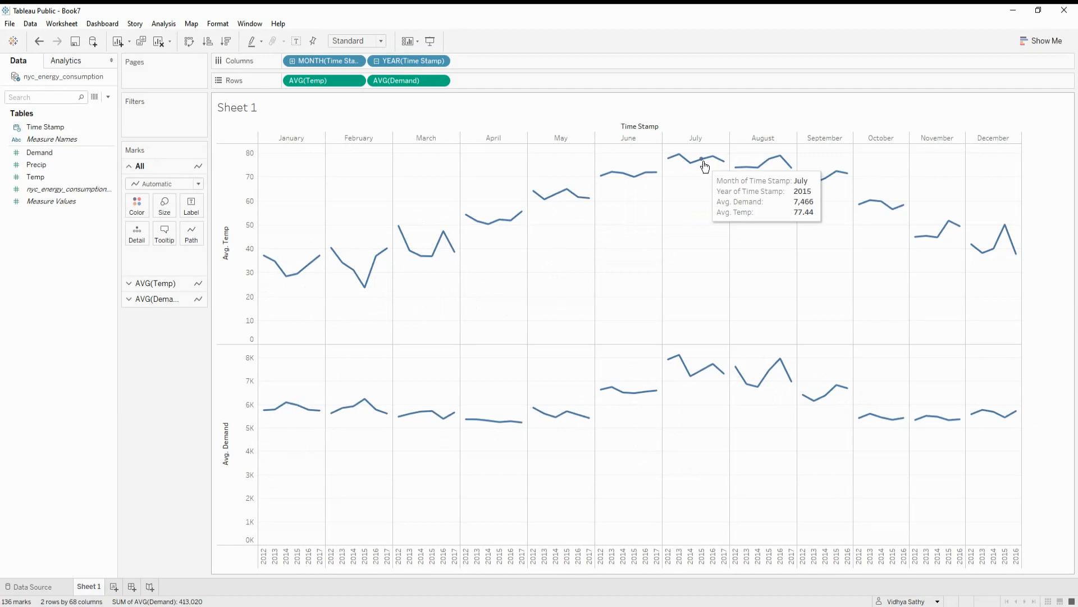
{"action": "mouse_move", "coordinate": [718, 177]}
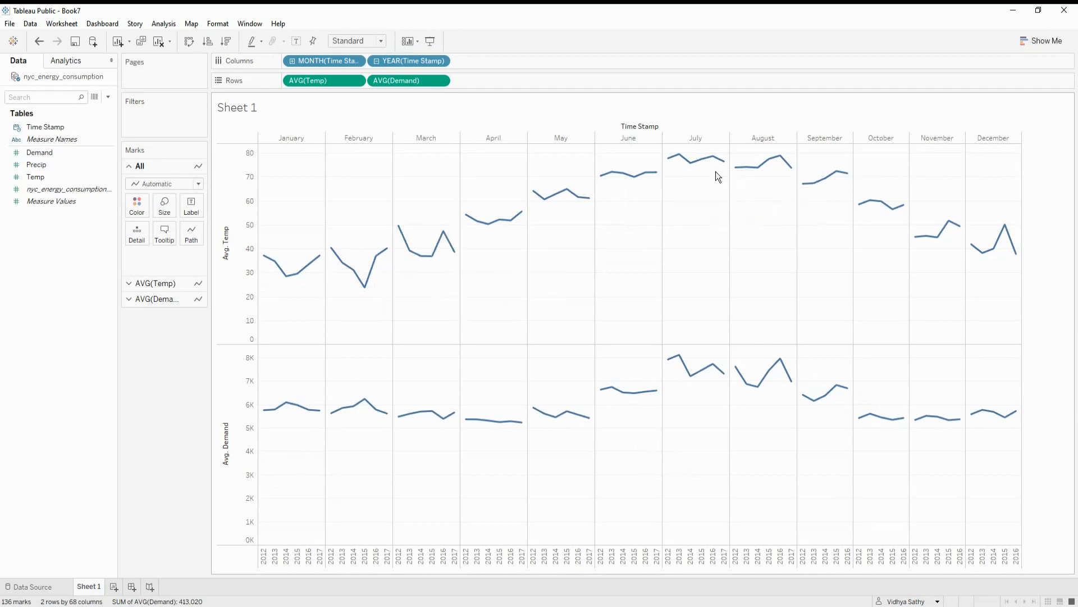
{"action": "mouse_move", "coordinate": [789, 384]}
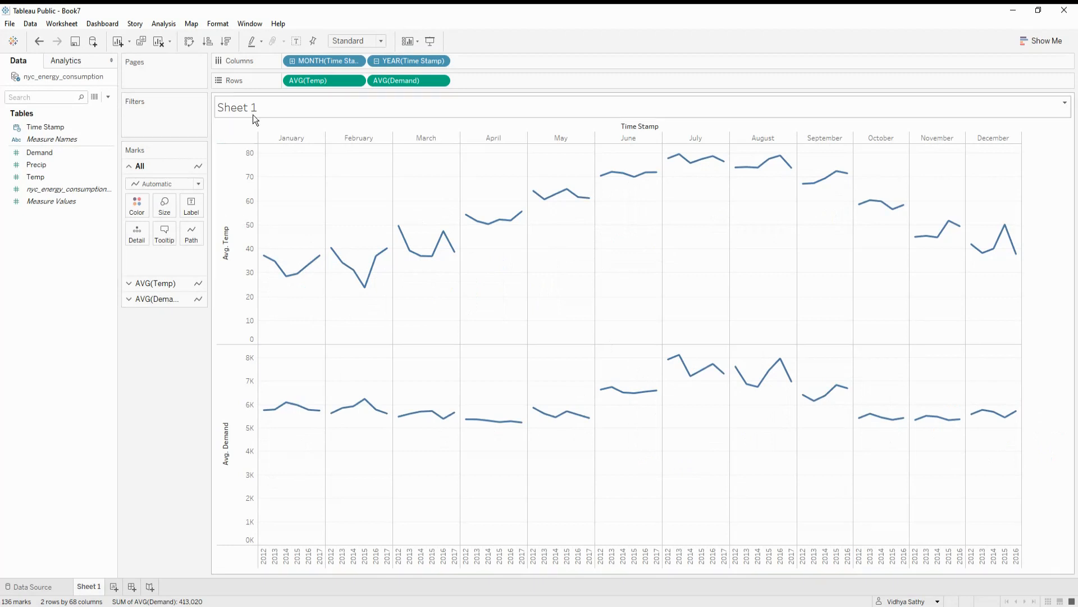
{"action": "mouse_move", "coordinate": [320, 81]}
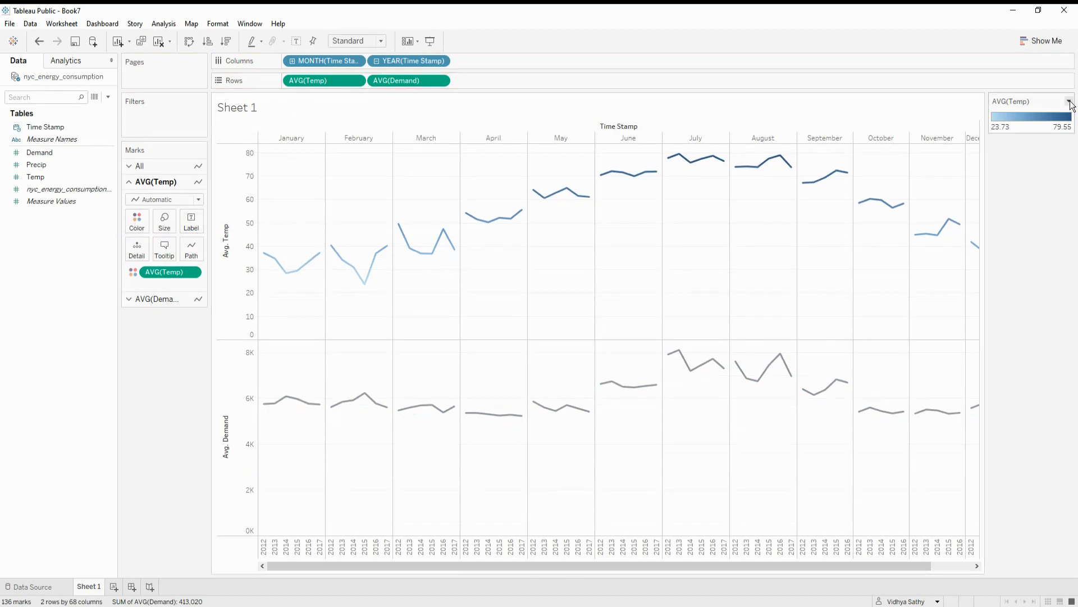
Give AVG(Temp) a reversed, five-step Red-Green-Gold Diverging palette.
{"action": "left_click", "coordinate": [1068, 101]}
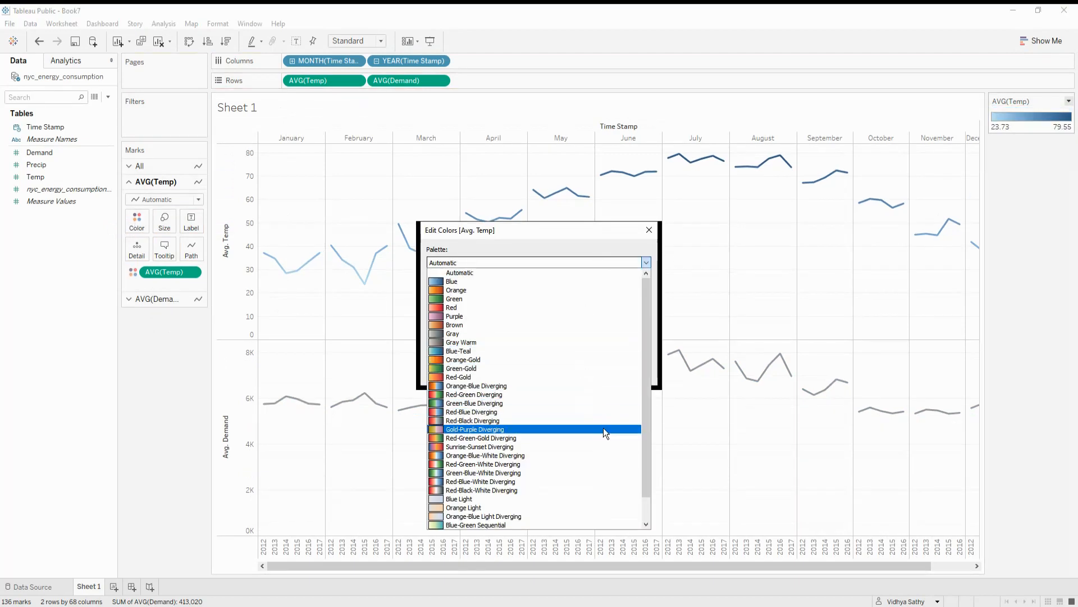
{"action": "left_click", "coordinate": [480, 437]}
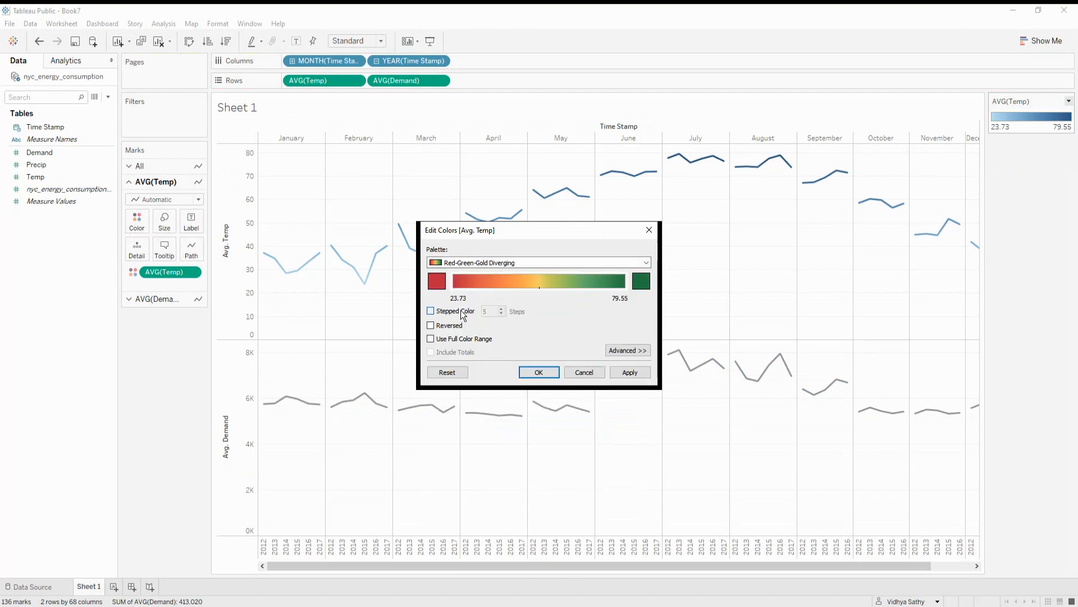
{"action": "left_click", "coordinate": [430, 311]}
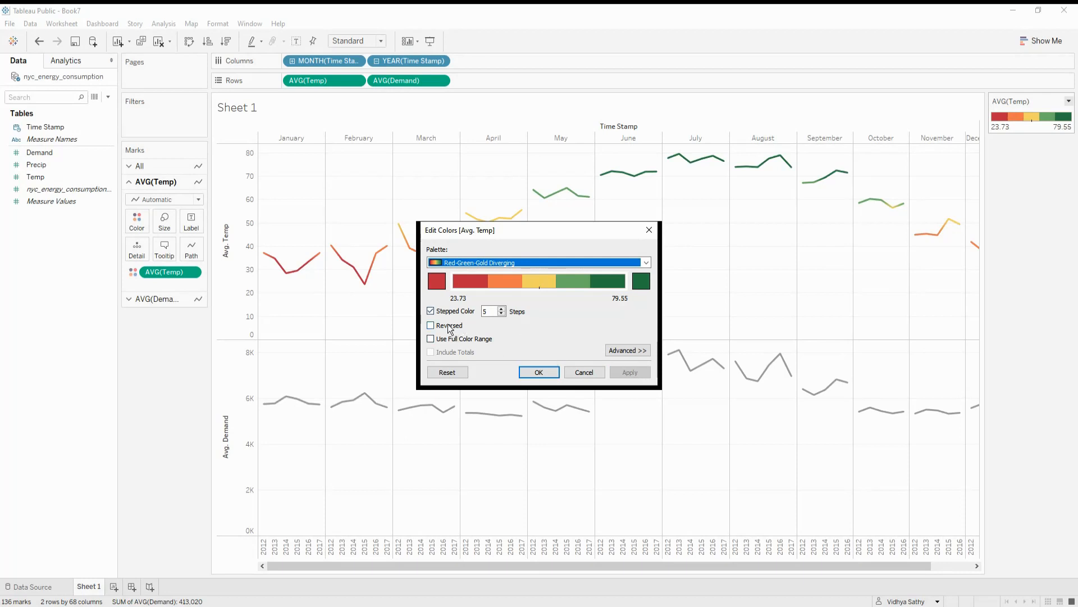
{"action": "left_click", "coordinate": [430, 325]}
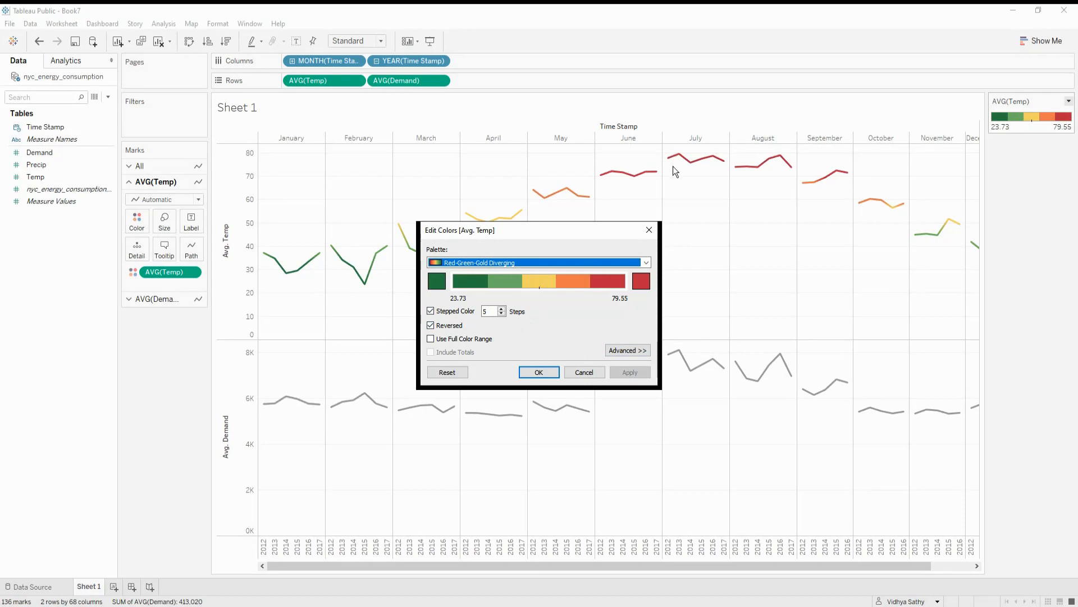
{"action": "left_click", "coordinate": [538, 372]}
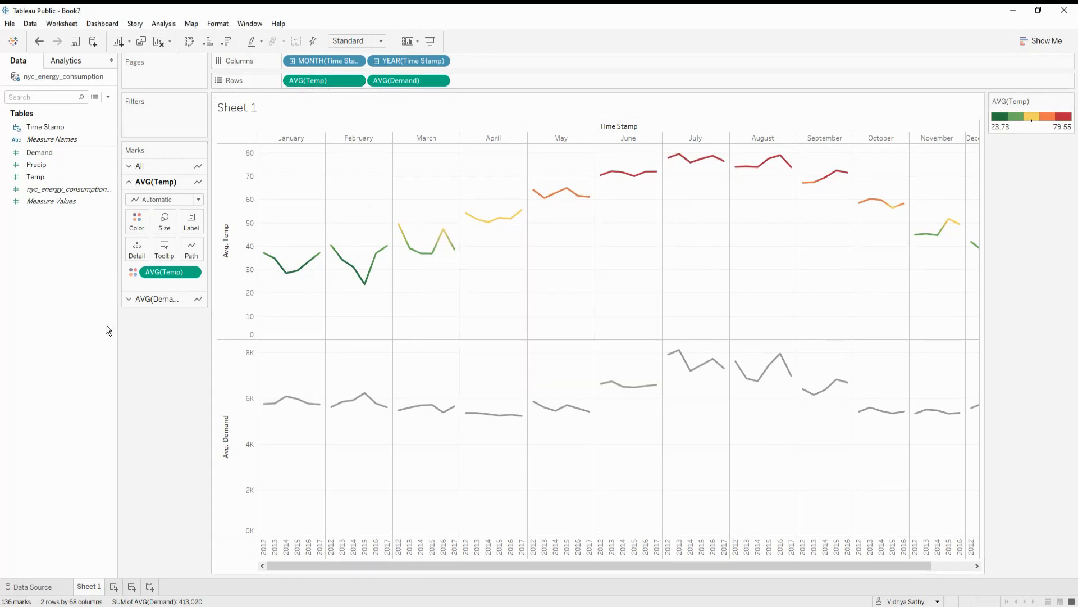
{"action": "left_click", "coordinate": [158, 198]}
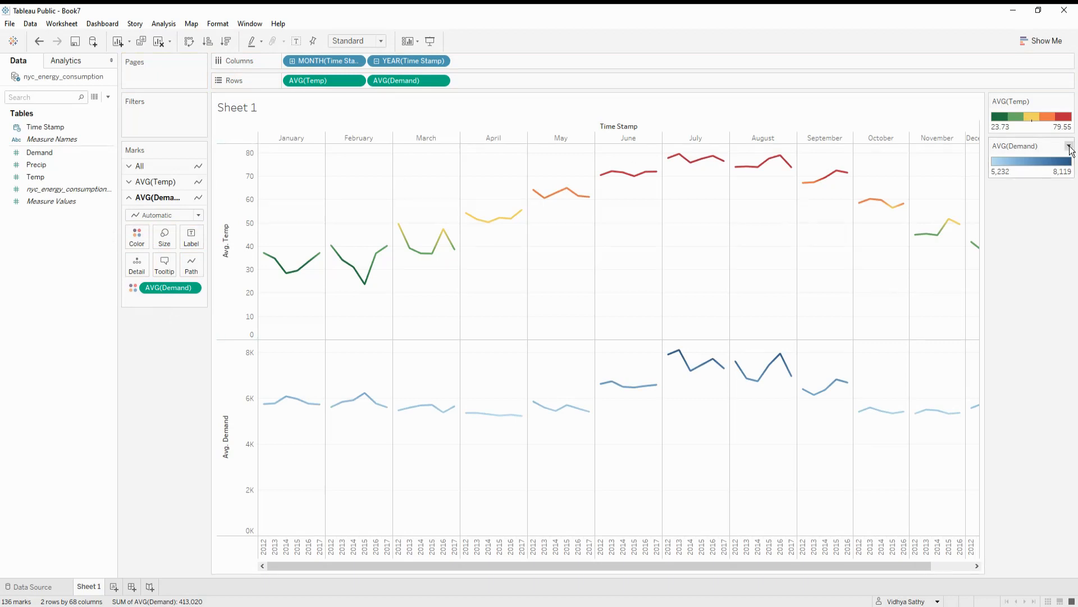
Apply the reversed, five-step Red-Green-Gold Diverging palette to Avg. Demand.
{"action": "left_click", "coordinate": [1069, 149]}
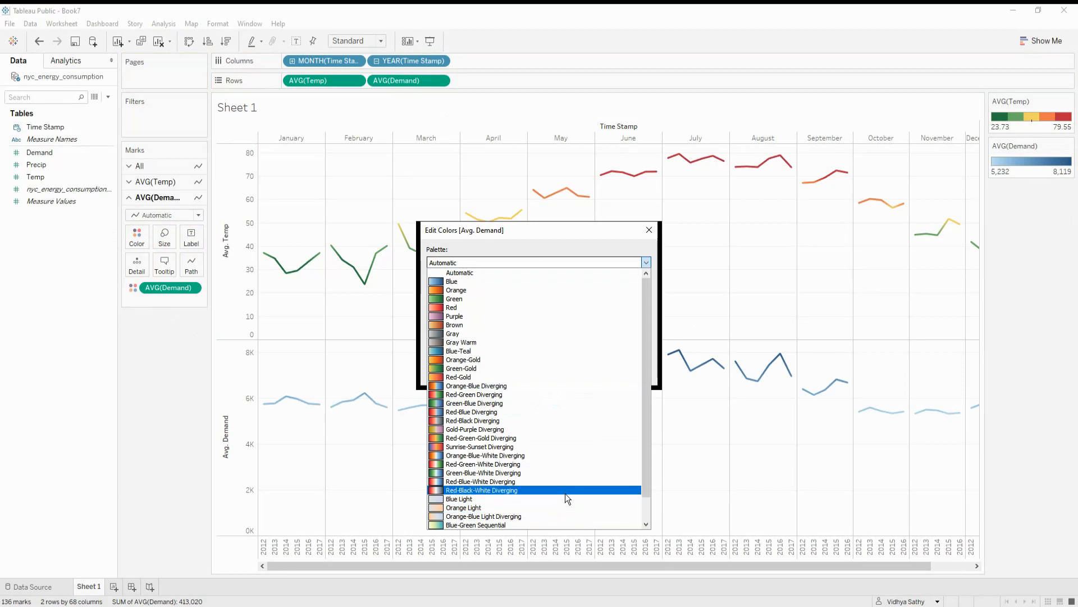
{"action": "left_click", "coordinate": [481, 438]}
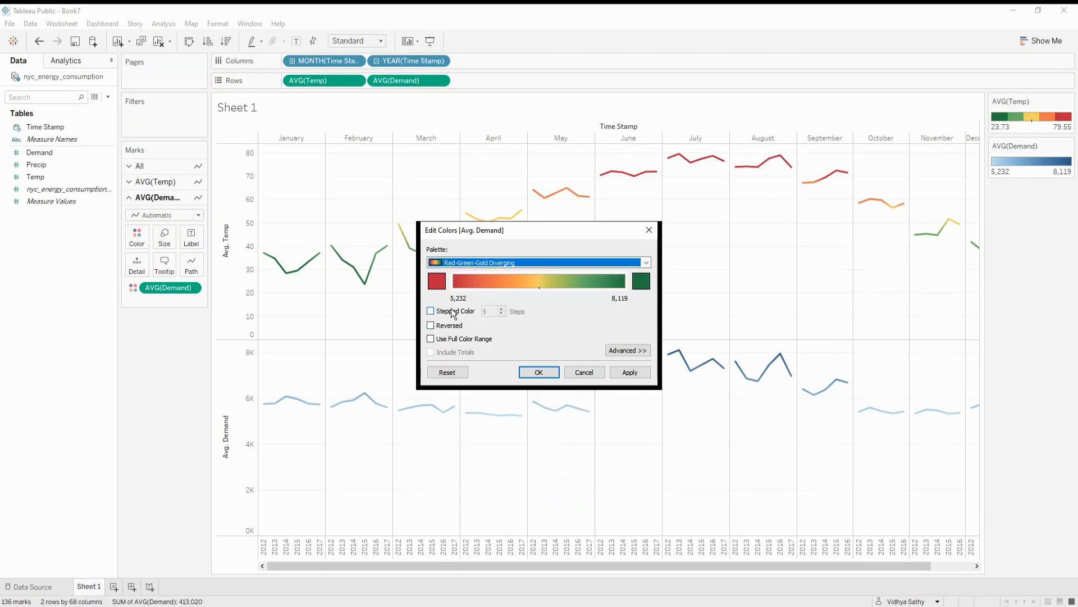
{"action": "left_click", "coordinate": [431, 311]}
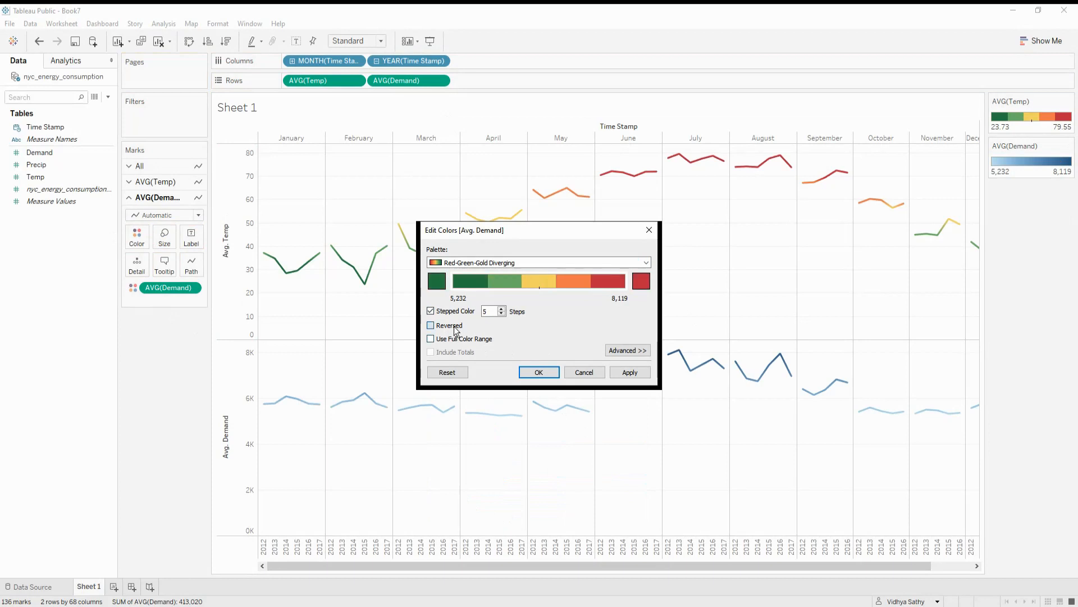
{"action": "left_click", "coordinate": [430, 325]}
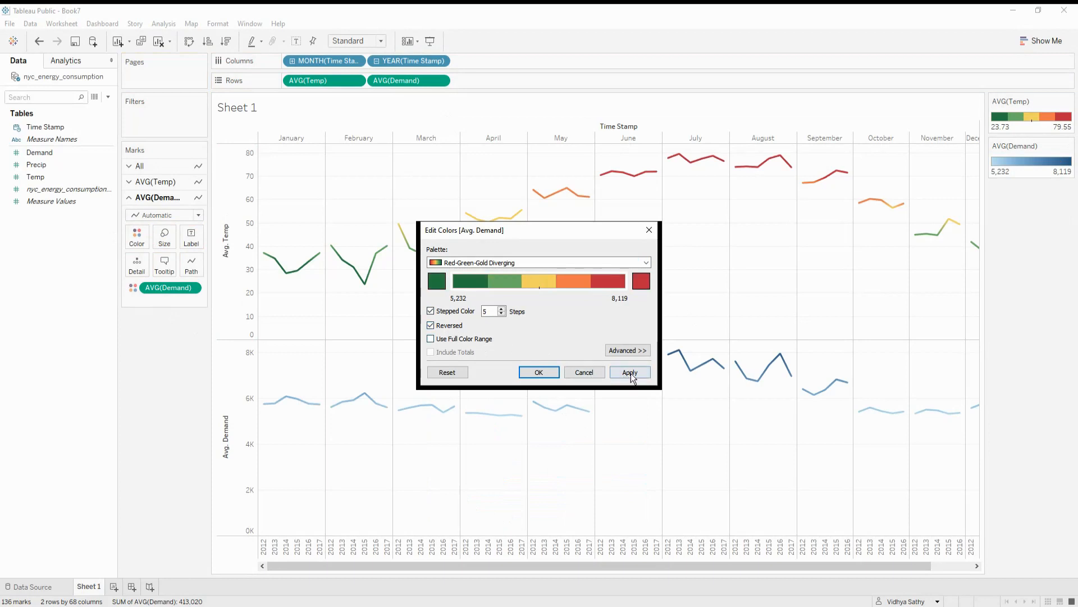
{"action": "left_click", "coordinate": [630, 372]}
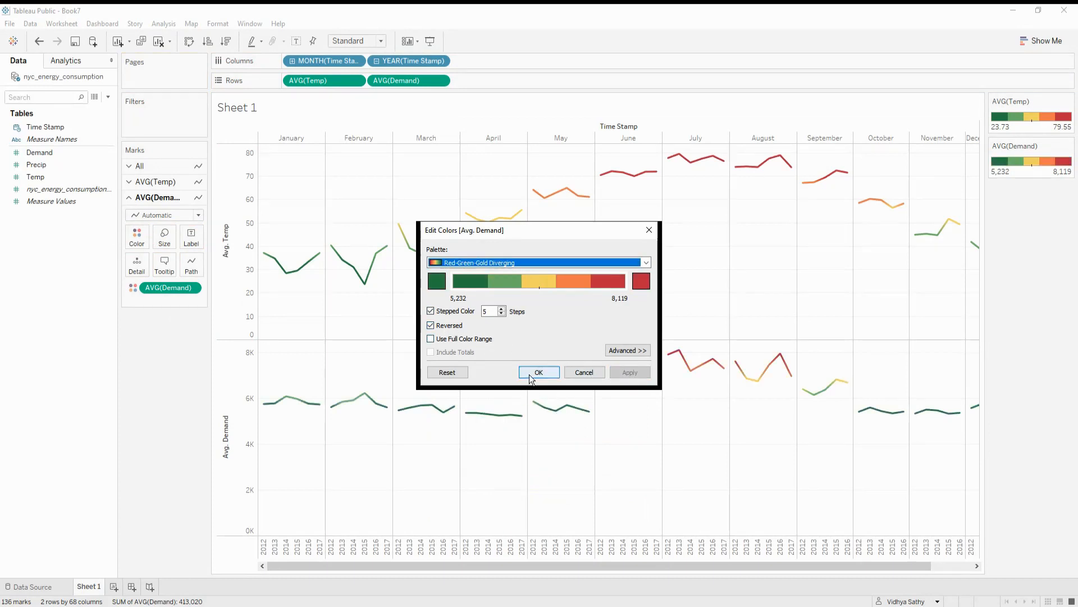
{"action": "left_click", "coordinate": [538, 372]}
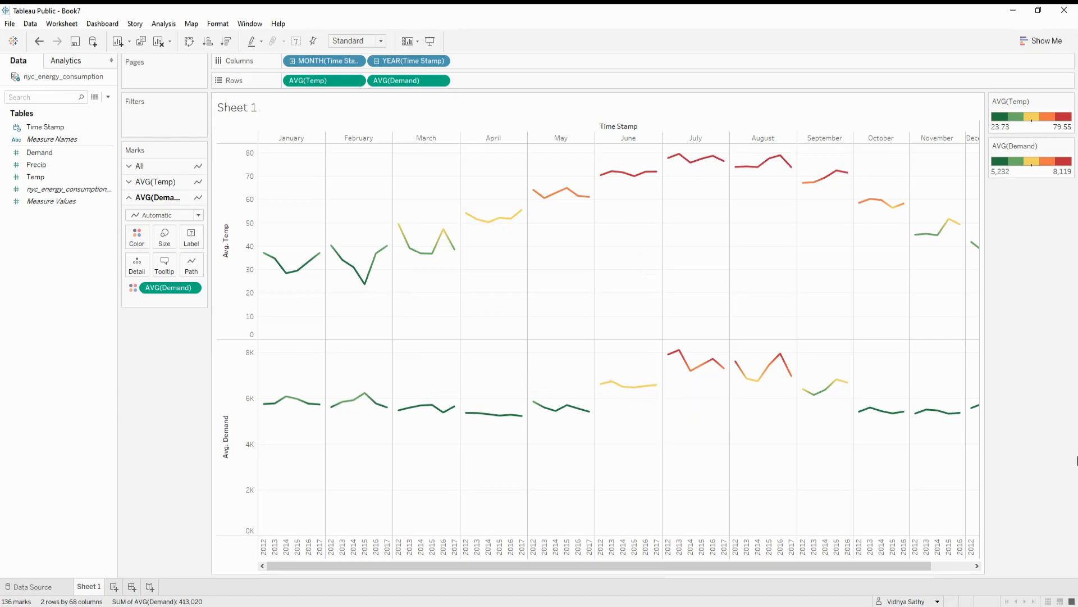
{"action": "mouse_move", "coordinate": [273, 249]}
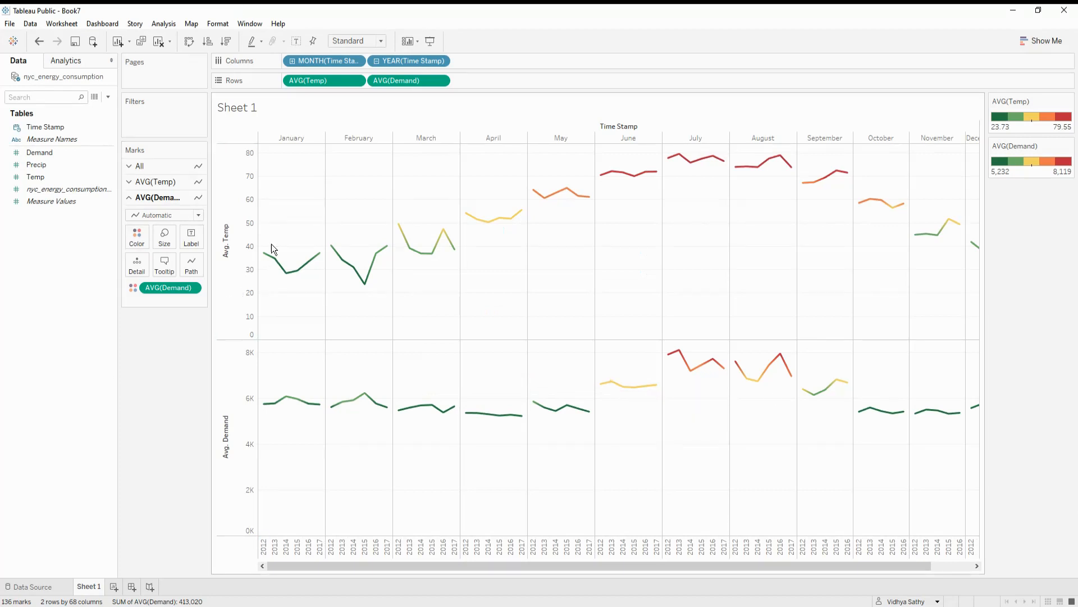
{"action": "mouse_move", "coordinate": [593, 421]}
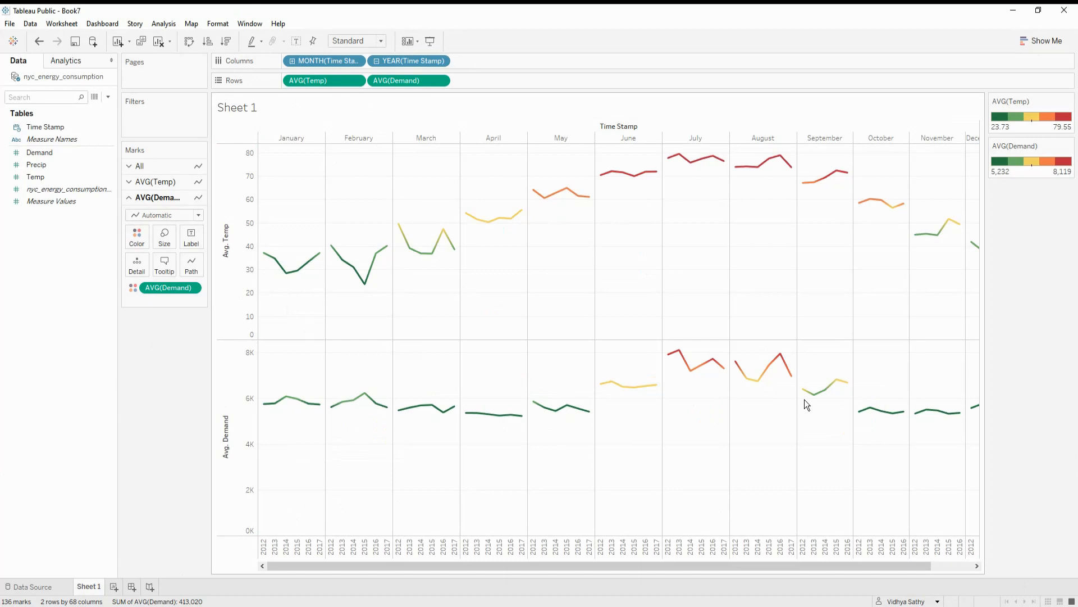
{"action": "mouse_move", "coordinate": [887, 520]}
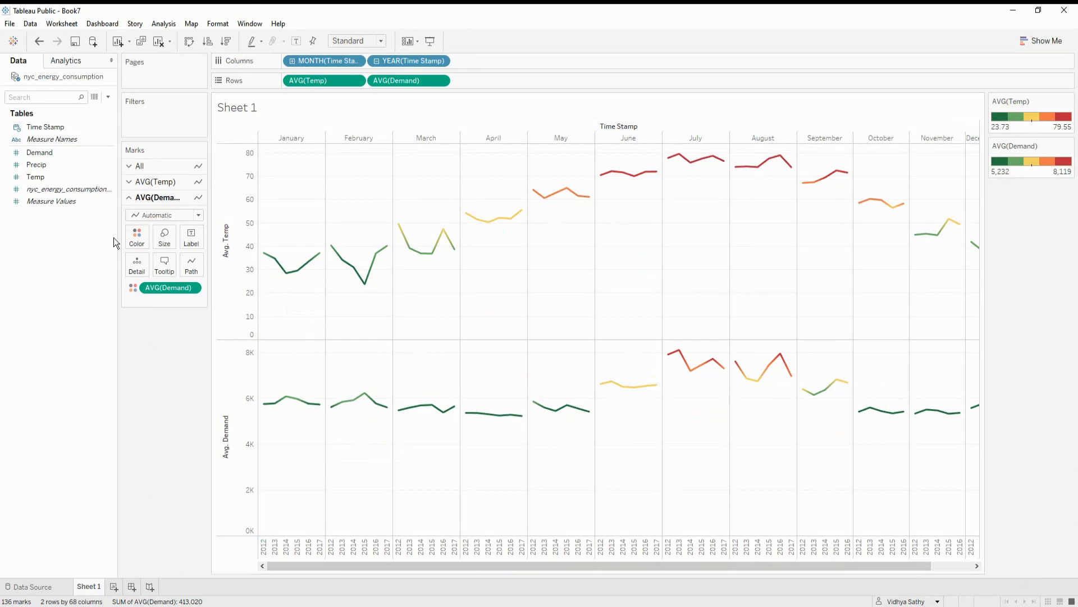
{"action": "mouse_move", "coordinate": [143, 577]}
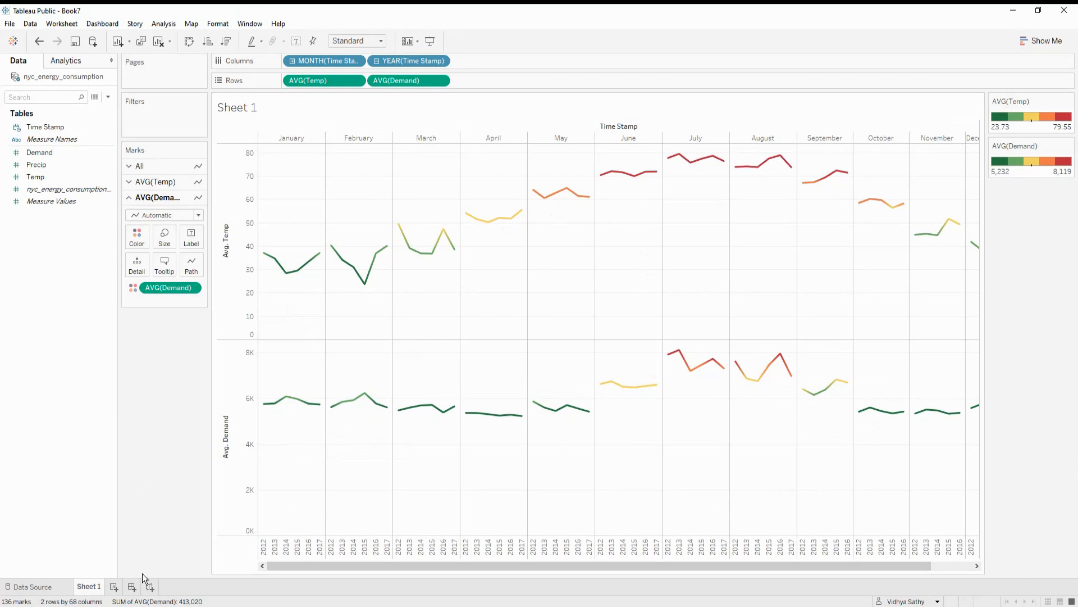
Duplicate Sheet 1 into Sheet 1 (2), switch it to a heat map, and fit to Entire View.
{"action": "right_click", "coordinate": [103, 587]}
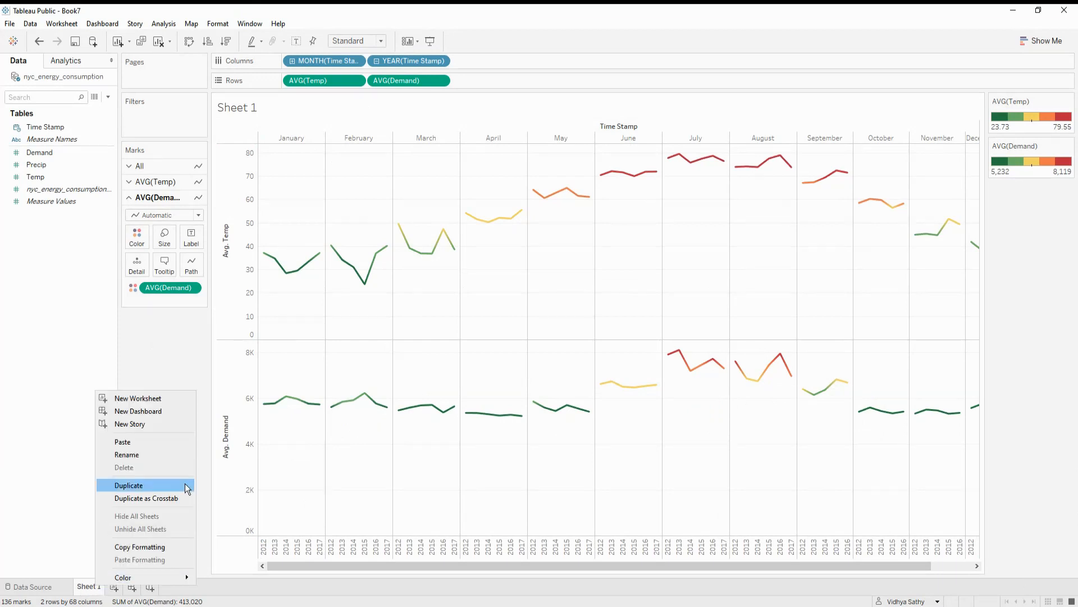
{"action": "left_click", "coordinate": [128, 484]}
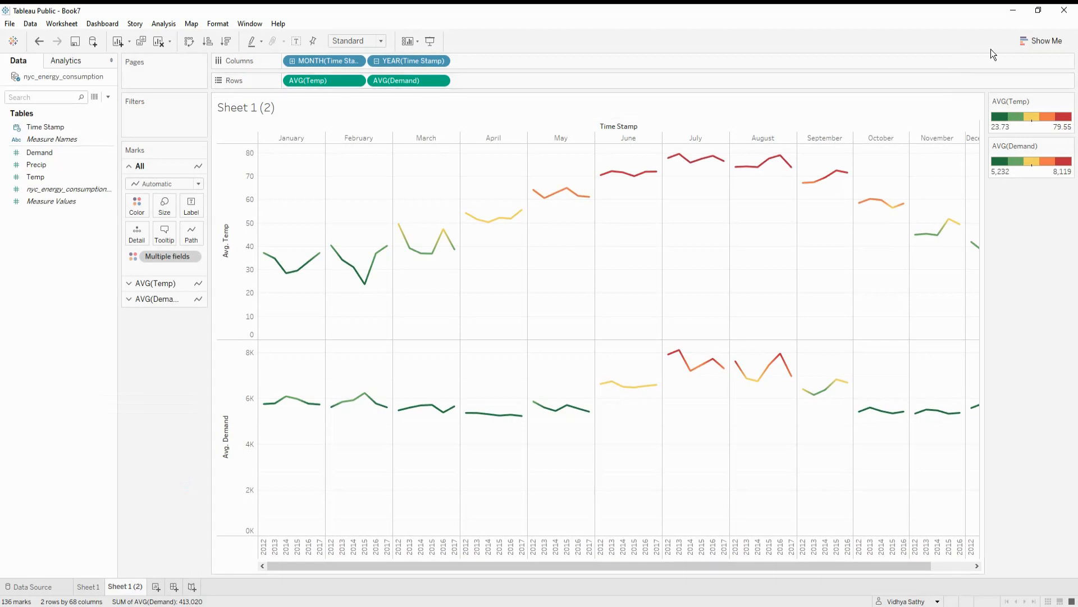
{"action": "left_click", "coordinate": [1045, 40]}
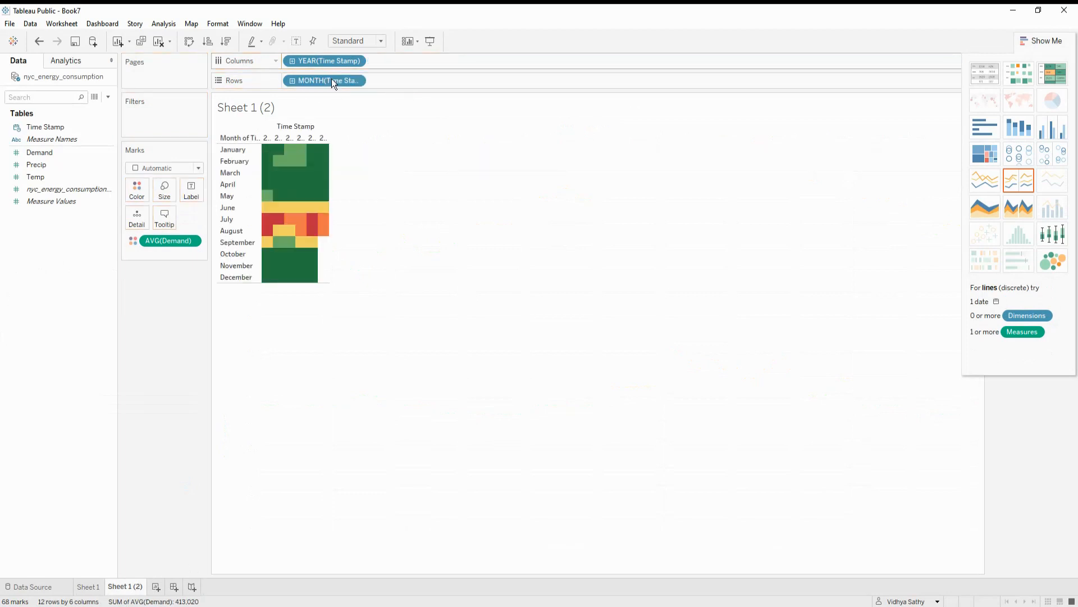
{"action": "left_click", "coordinate": [379, 40]}
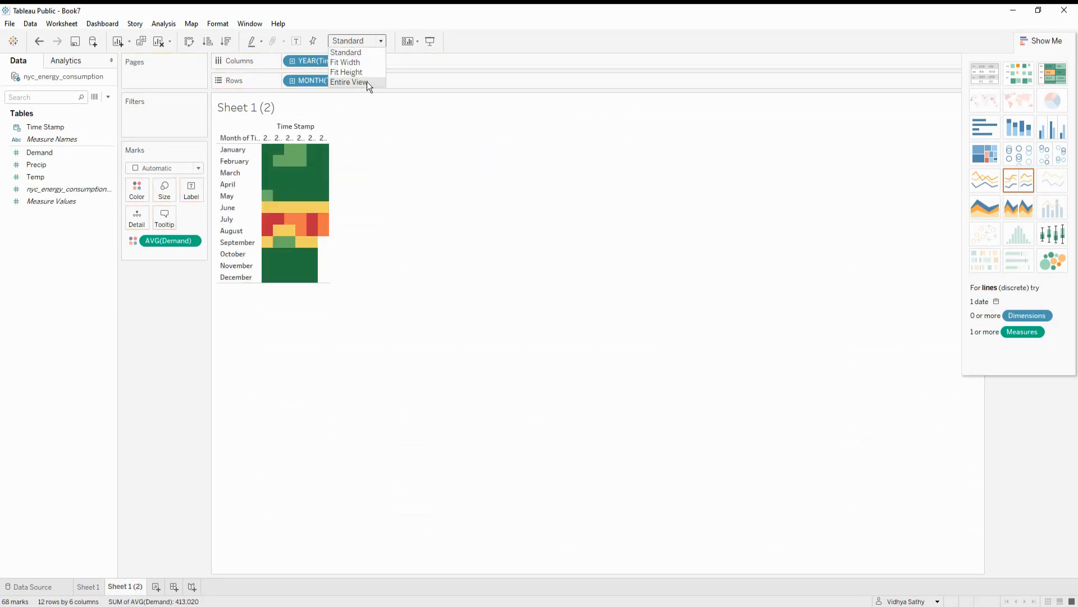
{"action": "left_click", "coordinate": [348, 82]}
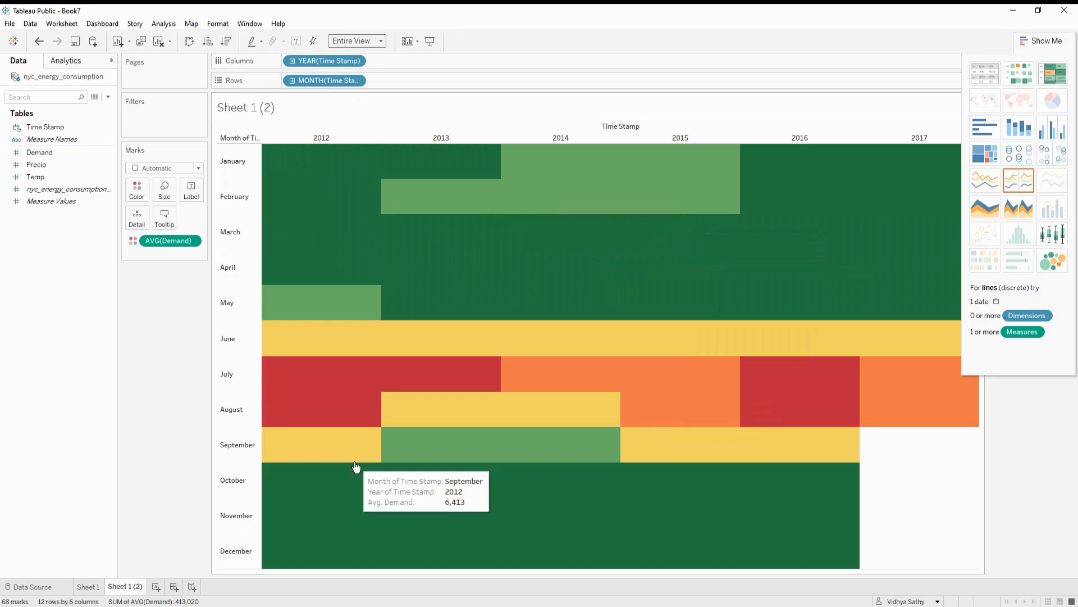
{"action": "mouse_move", "coordinate": [295, 364]}
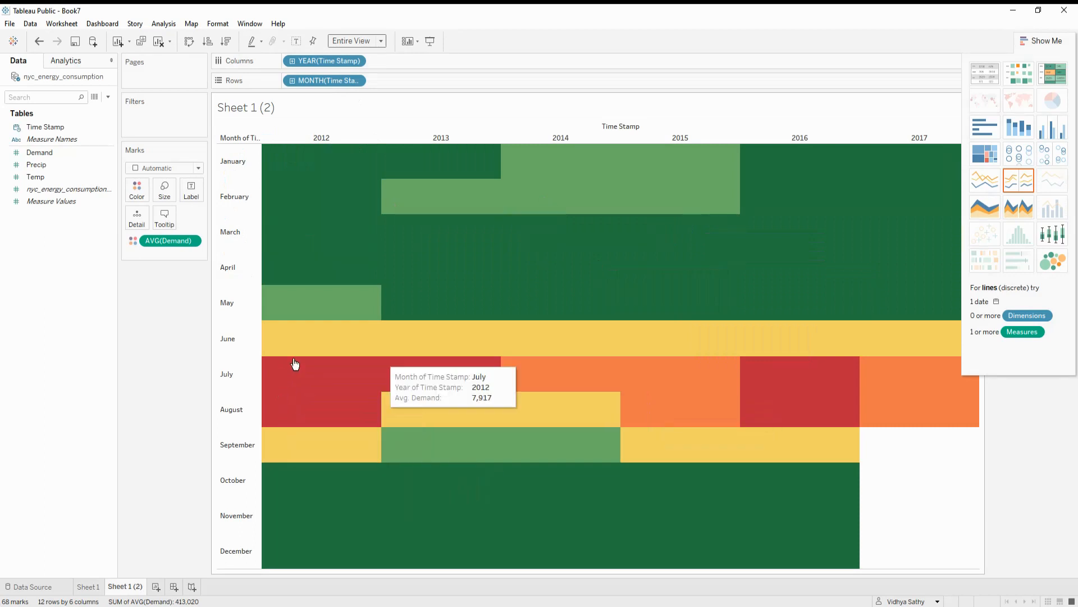
{"action": "mouse_move", "coordinate": [392, 369]}
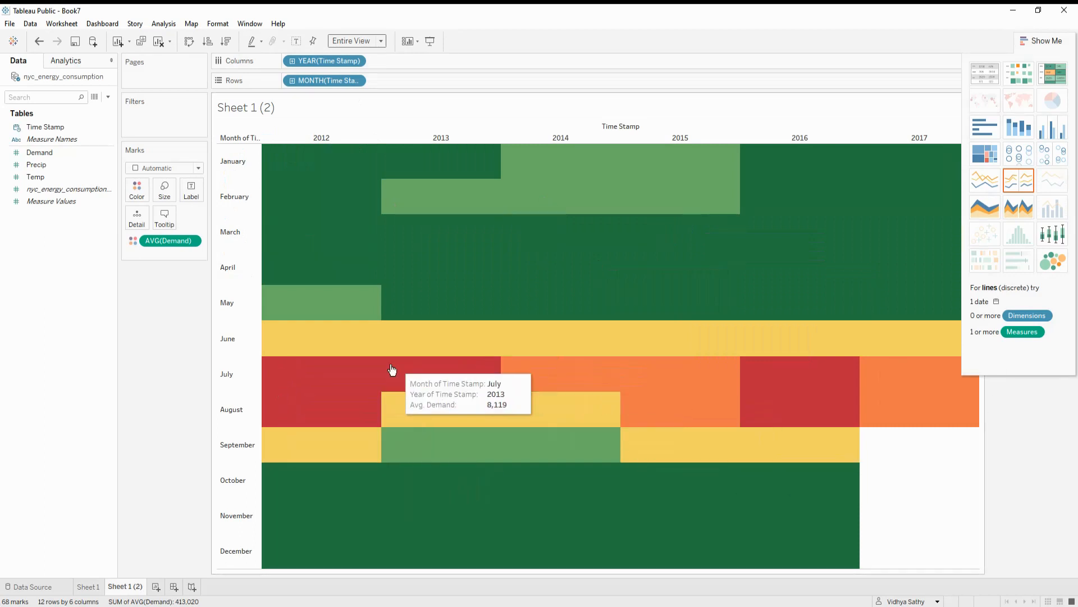
{"action": "mouse_move", "coordinate": [786, 187]}
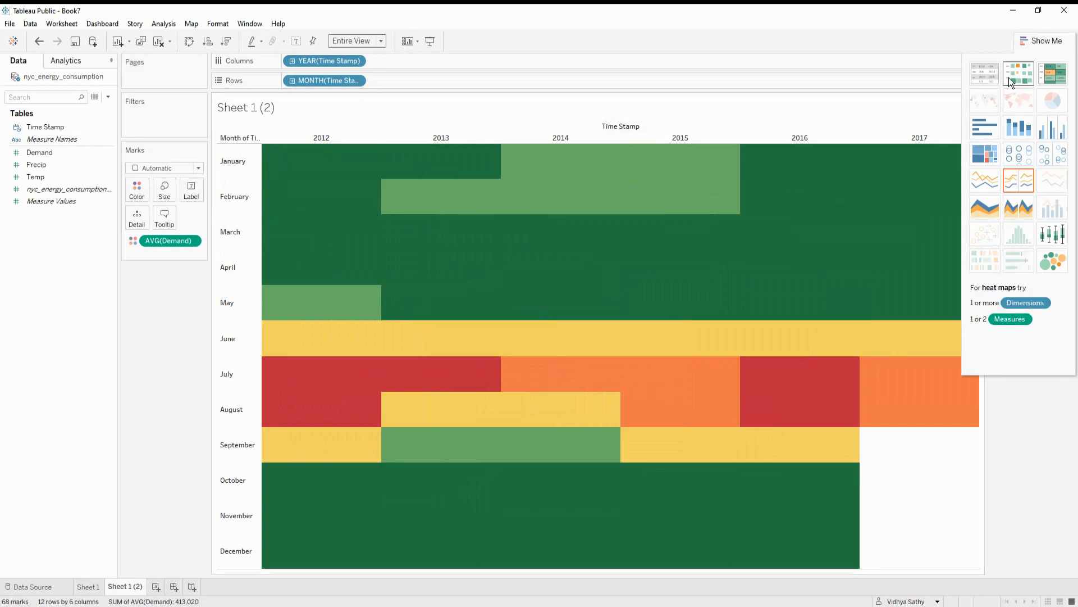
{"action": "mouse_move", "coordinate": [360, 196]}
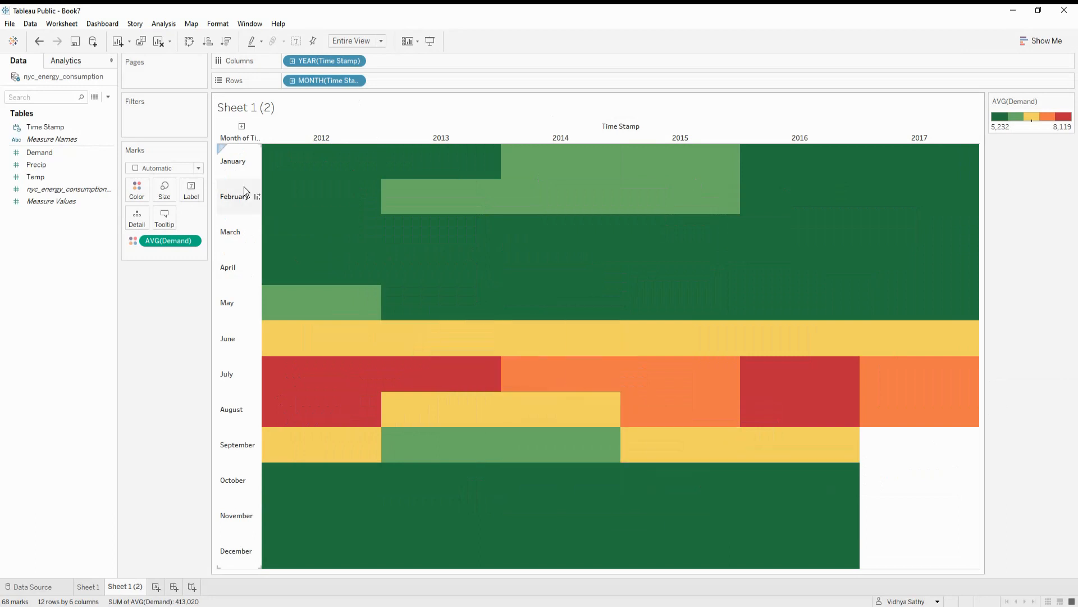
Close Show Me and set the Color card's cell Border to white.
{"action": "left_click", "coordinate": [51, 201]}
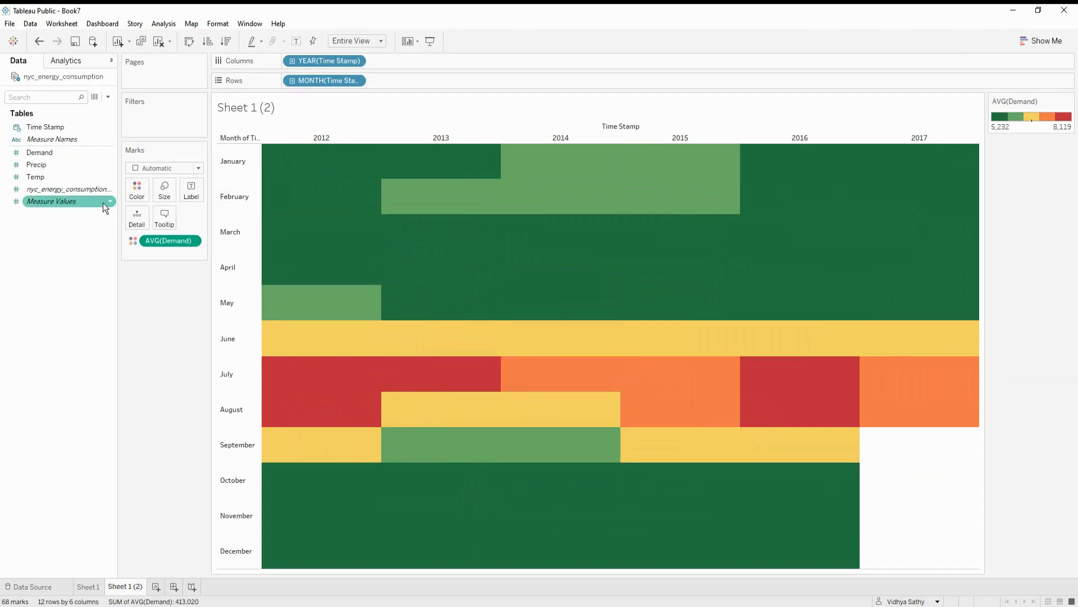
{"action": "left_click", "coordinate": [137, 185]}
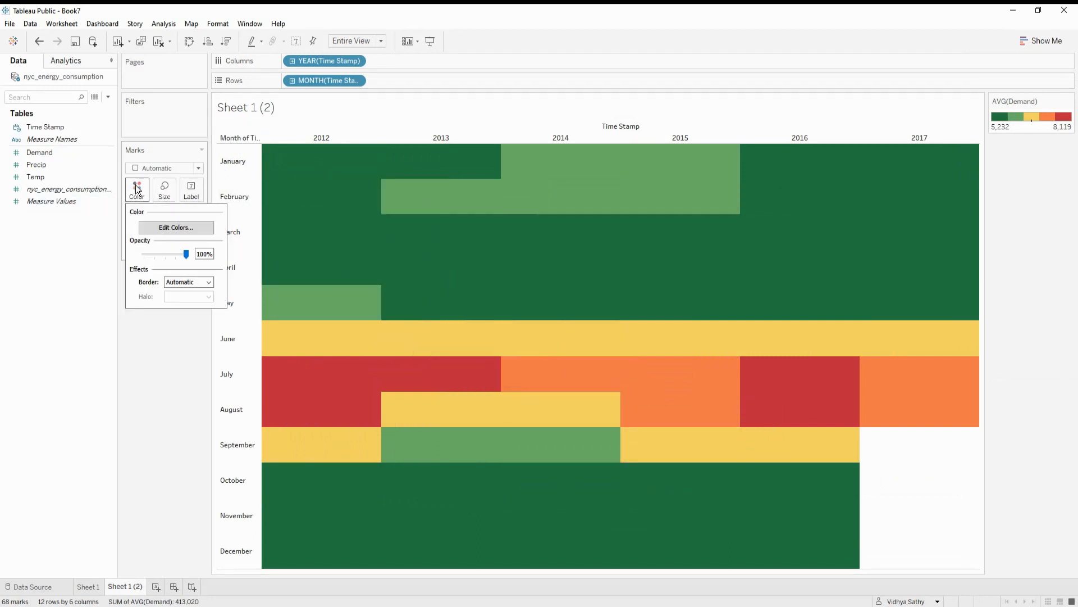
{"action": "left_click", "coordinate": [188, 282]}
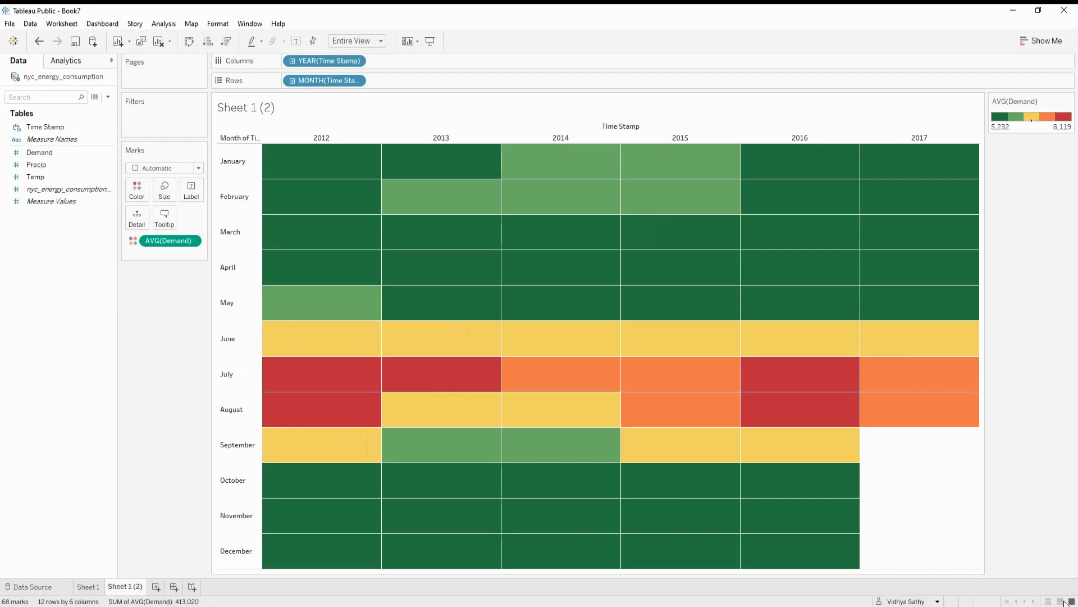
{"action": "mouse_move", "coordinate": [1070, 528]}
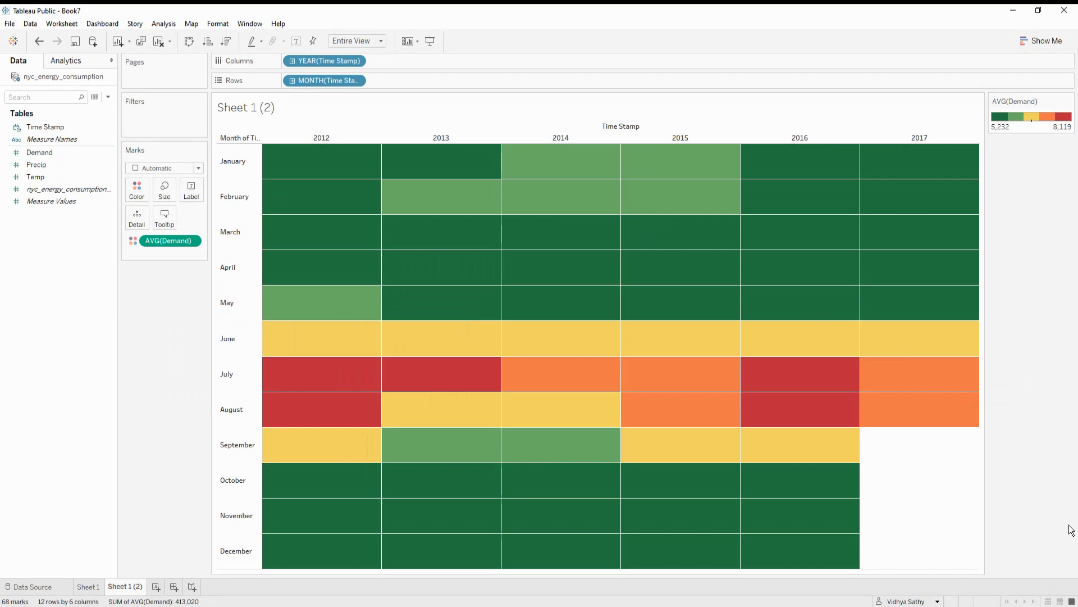